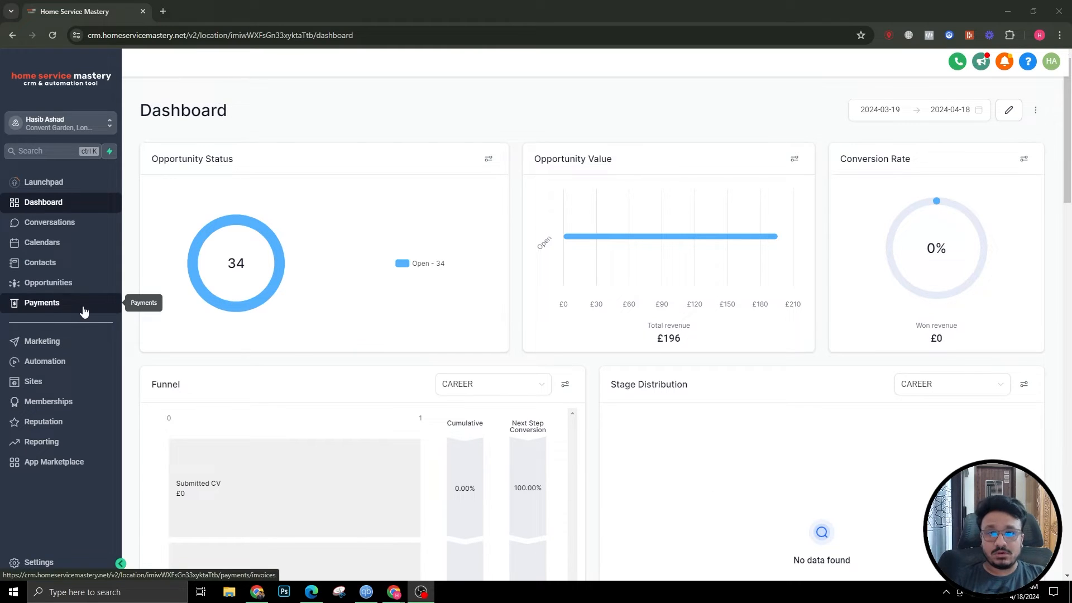
mouse_move(231, 387)
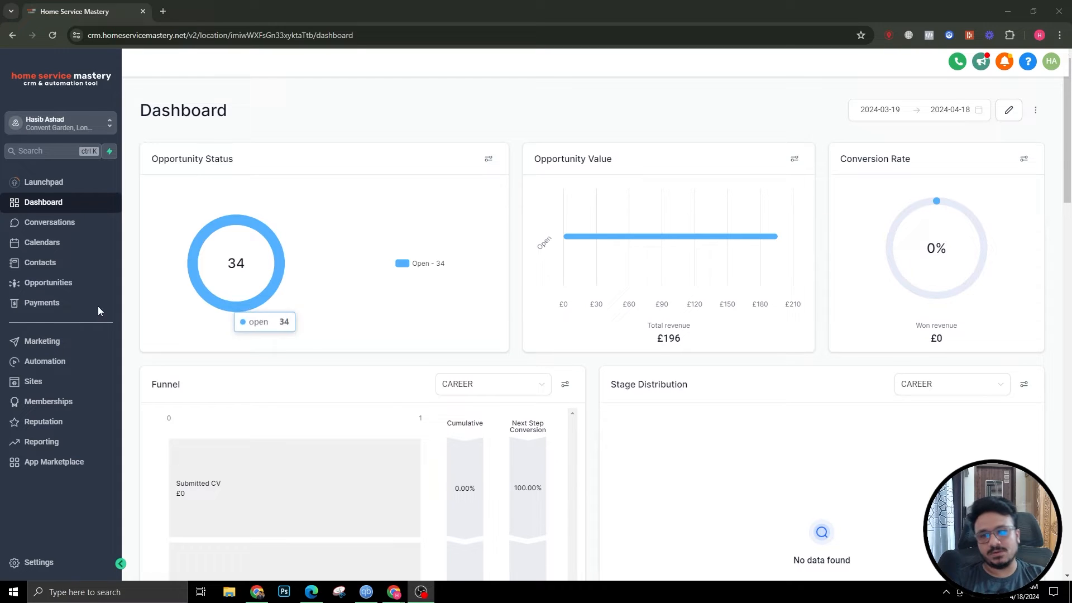
Go to Sites, then Forms, and open the Tests folder holding Form 15.
left_click(33, 381)
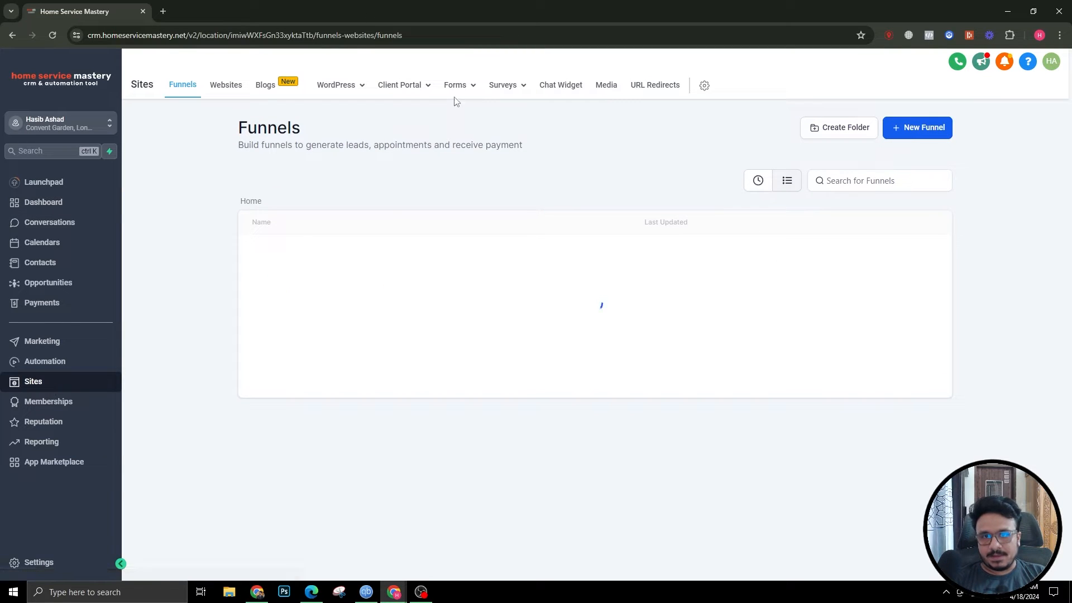
left_click(454, 85)
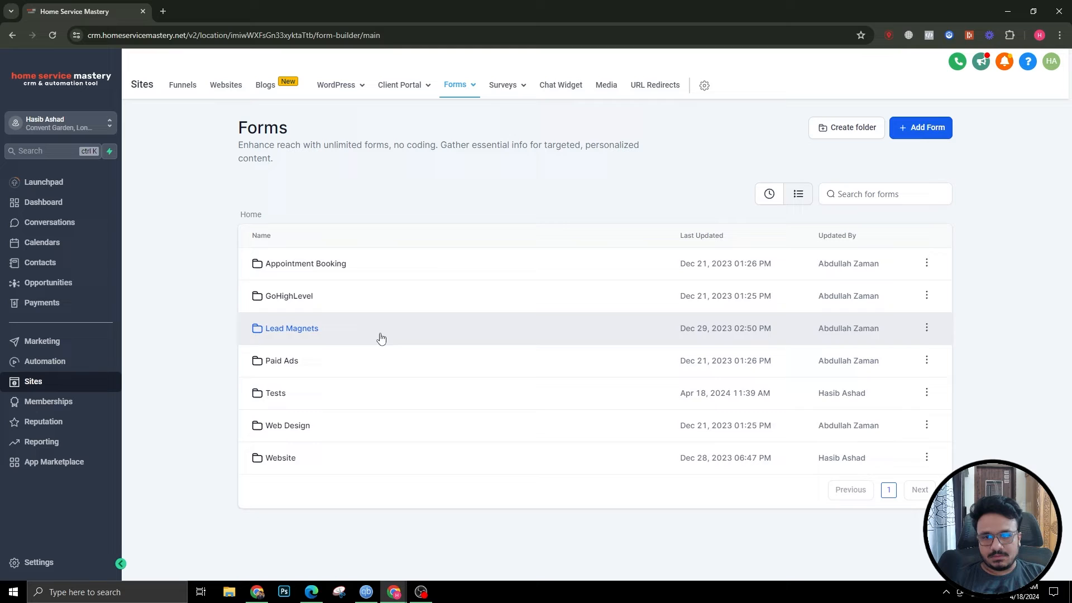
left_click(275, 392)
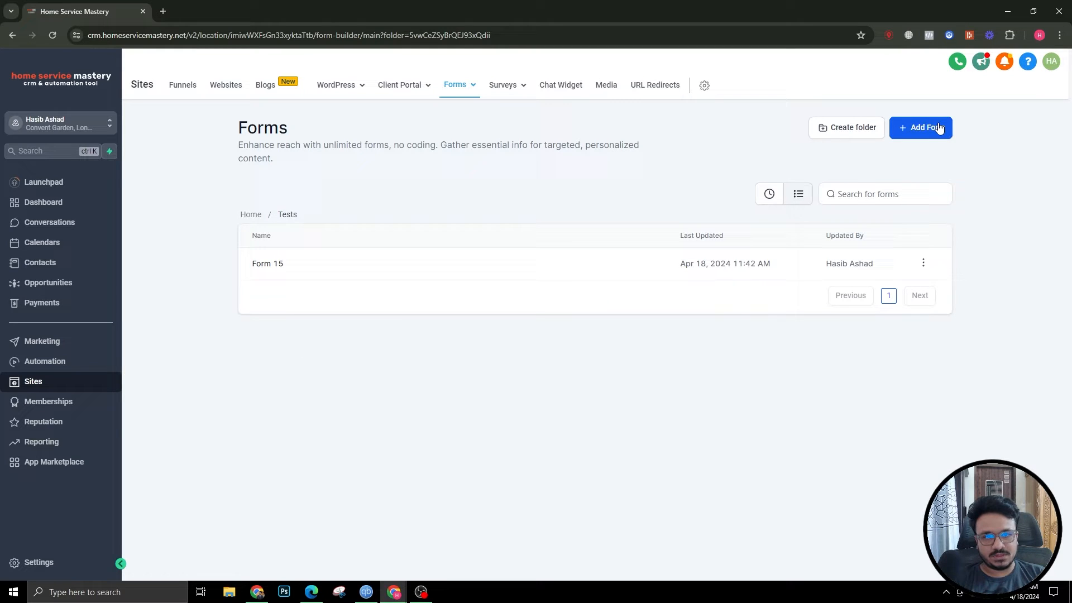
mouse_move(240, 378)
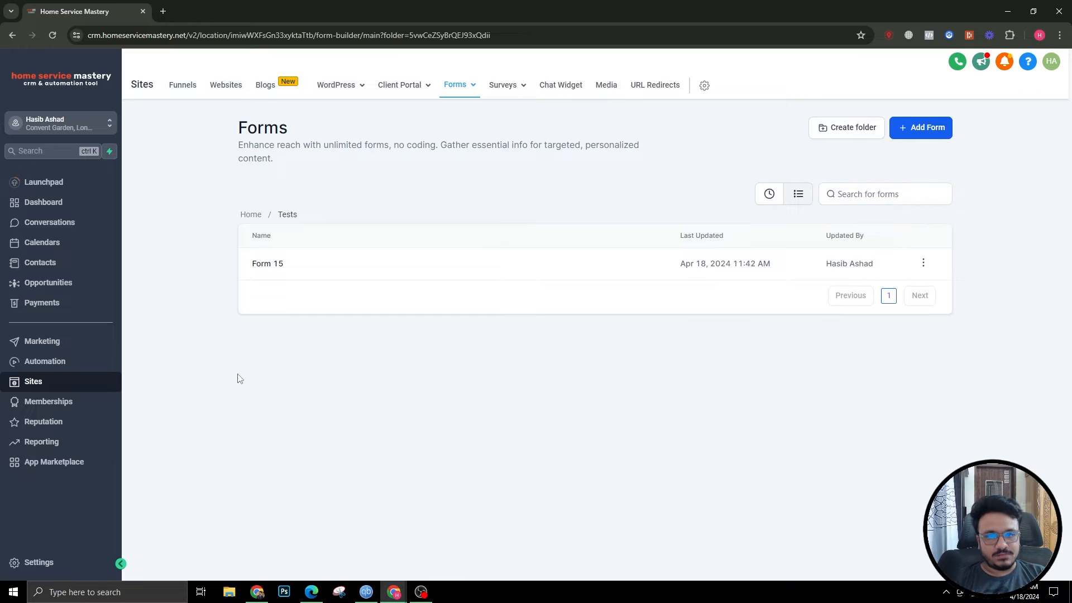
Add a new form and title it 'Accept Payments'.
left_click(267, 263)
type("Accept Pa")
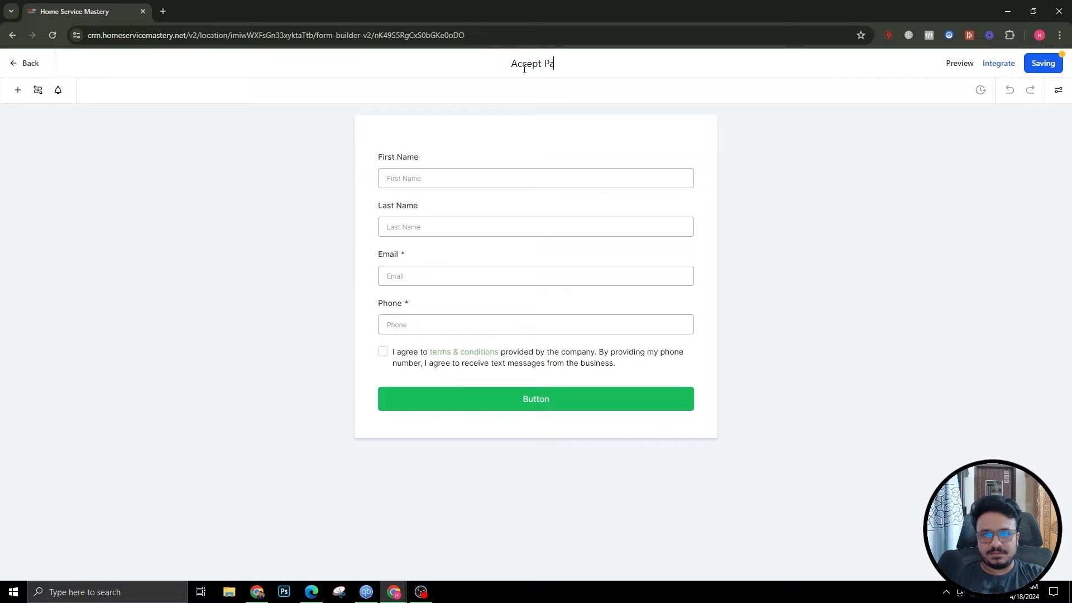
type("yments")
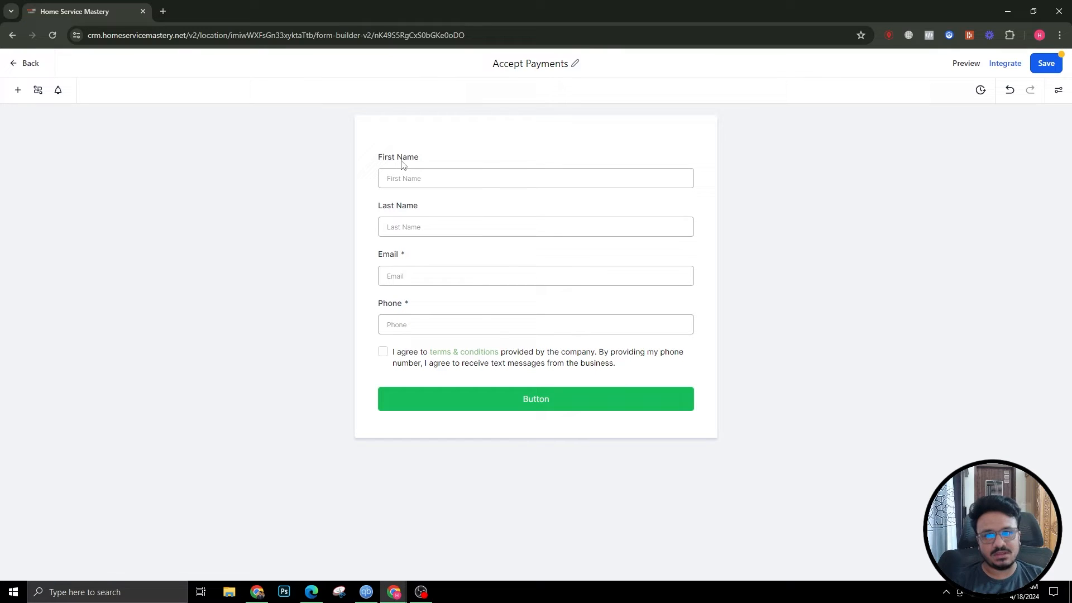
mouse_move(22, 257)
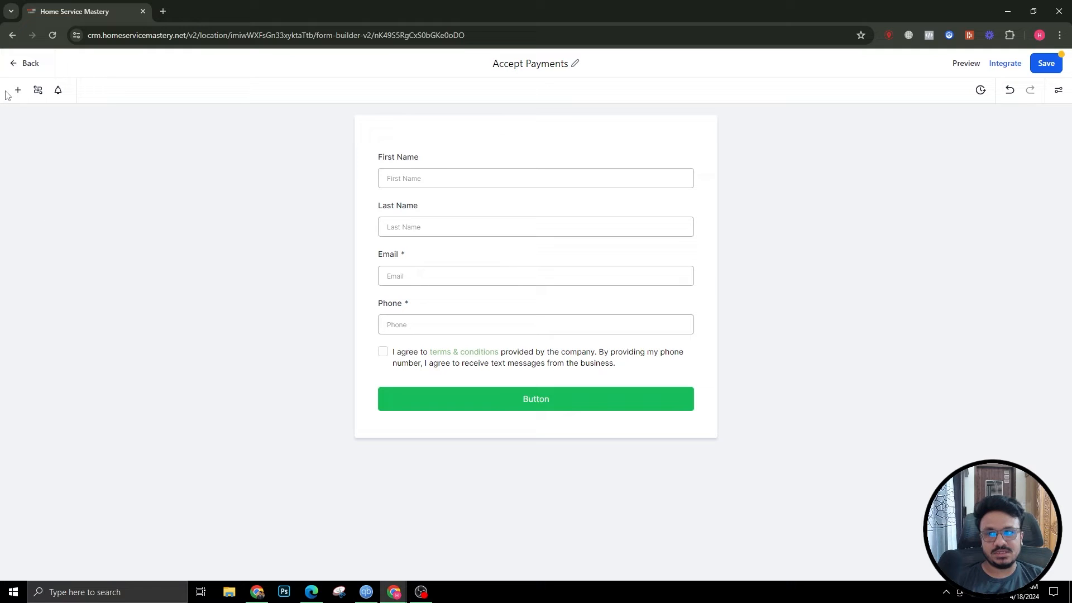
Add the Payment element from Integration and relabel it 'Make Payment'.
left_click(18, 90)
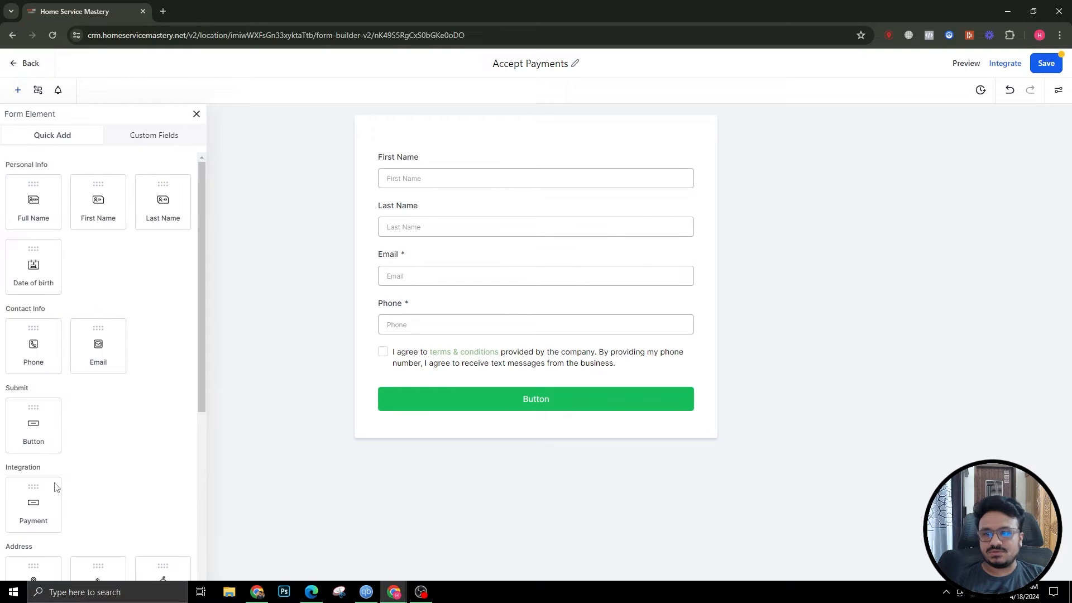
scroll("down", 3)
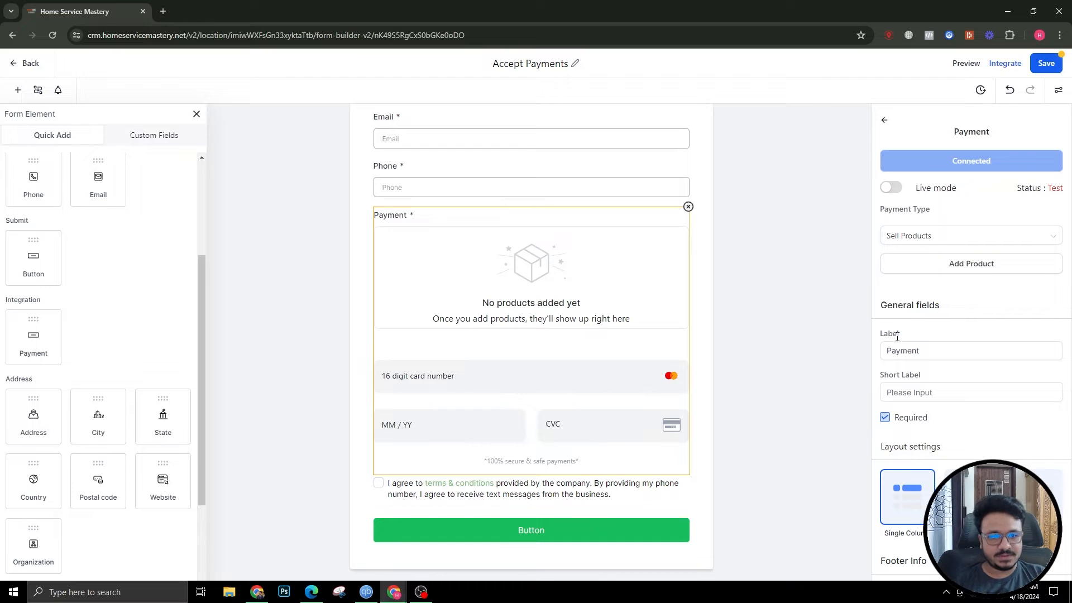
left_click(970, 350)
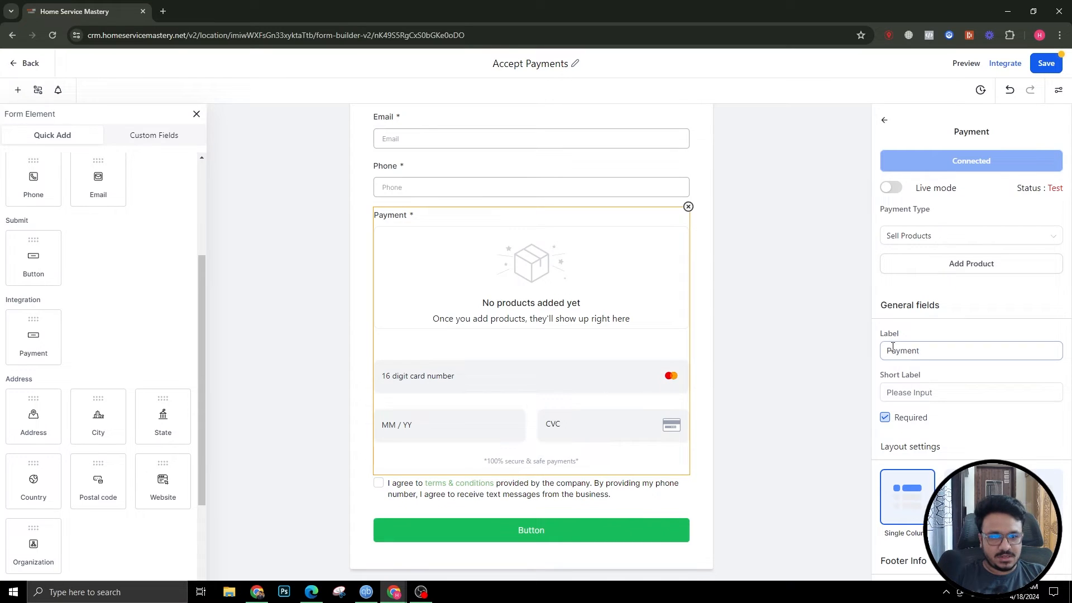
left_click(971, 350)
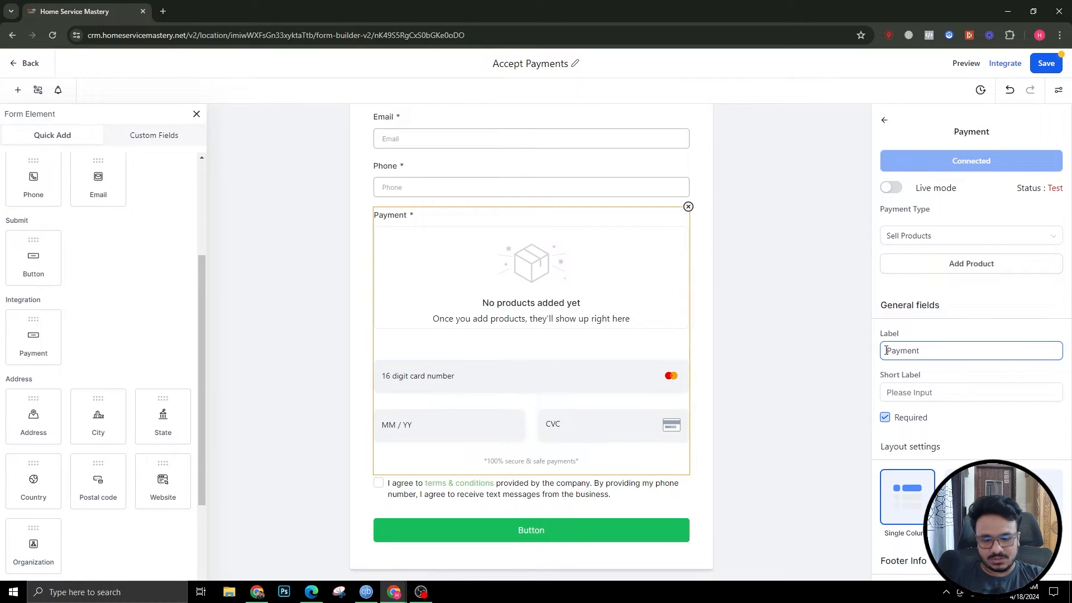
type("Make Payment")
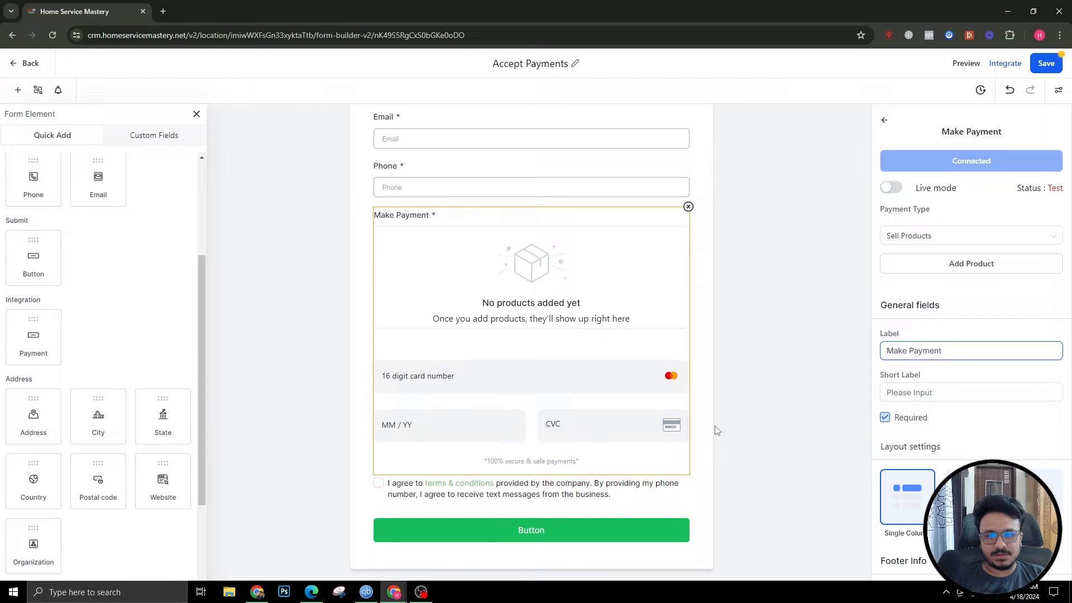
left_click(970, 392)
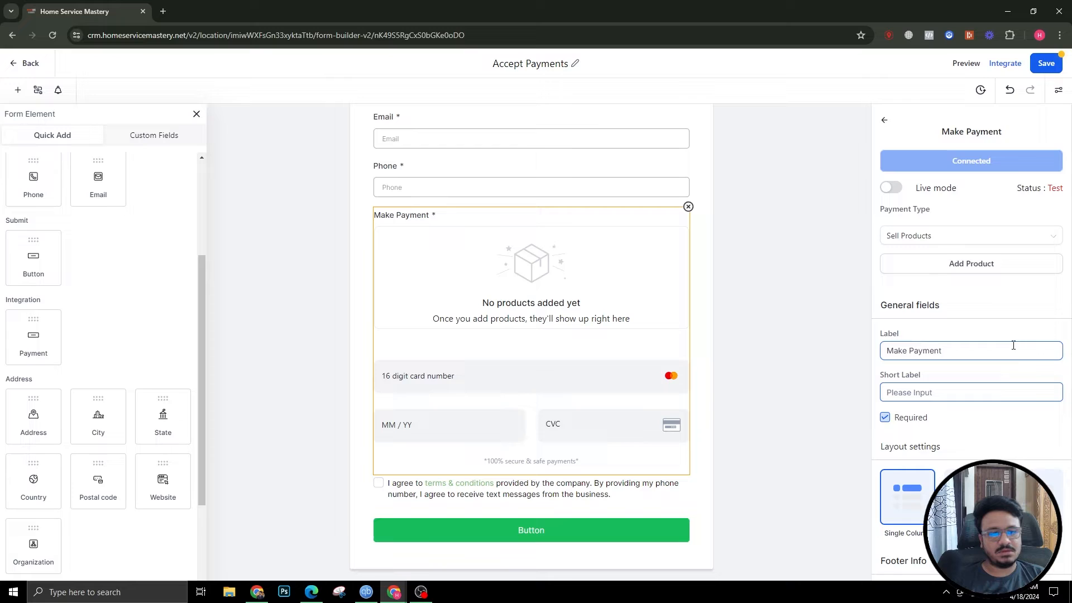
scroll("down", 3)
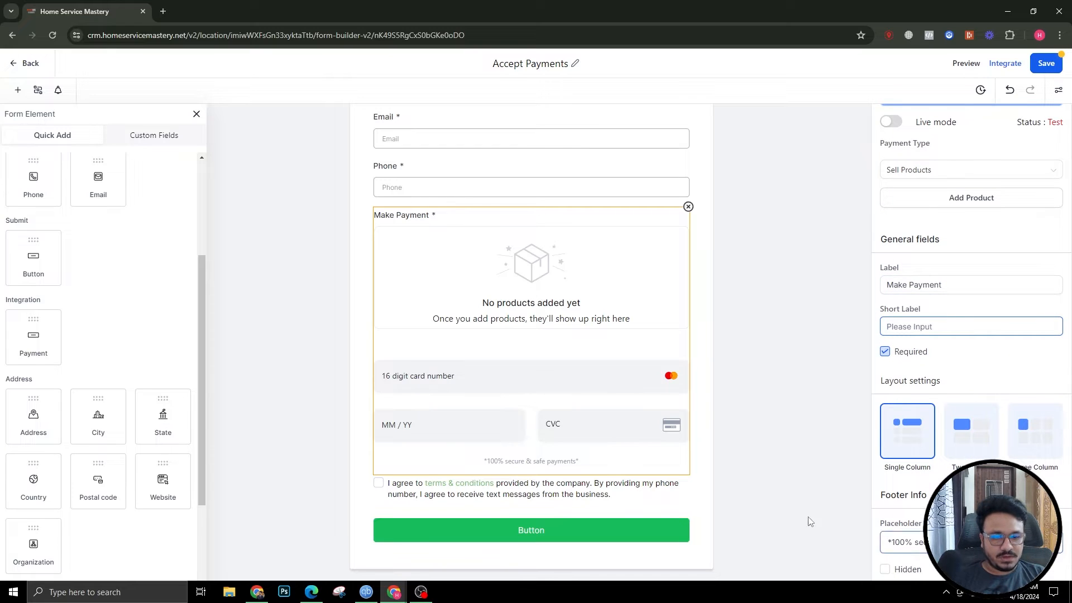
mouse_move(516, 460)
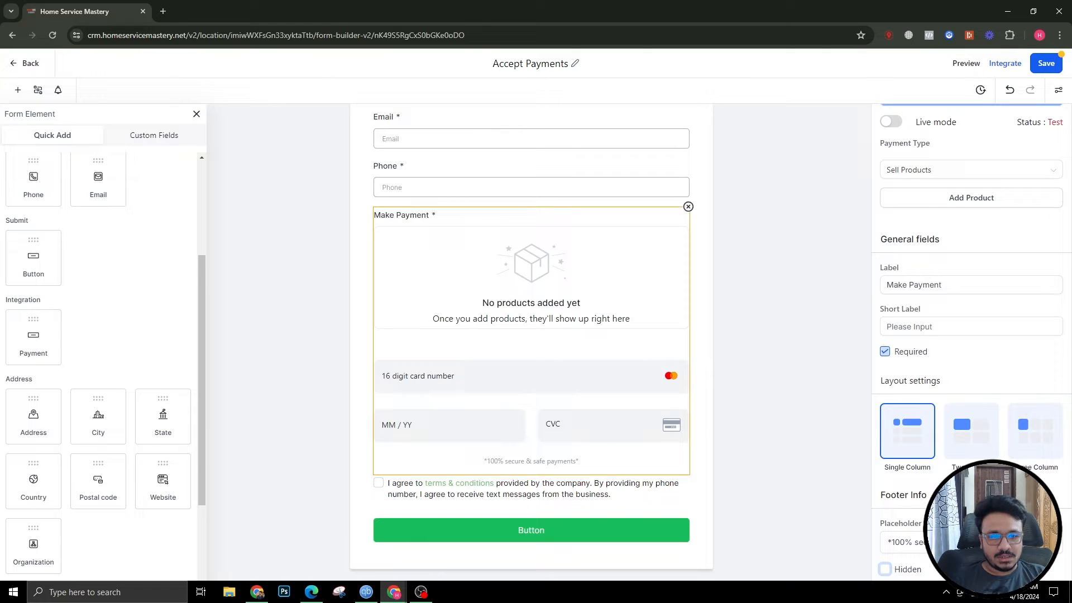
Switch the Make Payment field from test mode to Live mode.
left_click(971, 430)
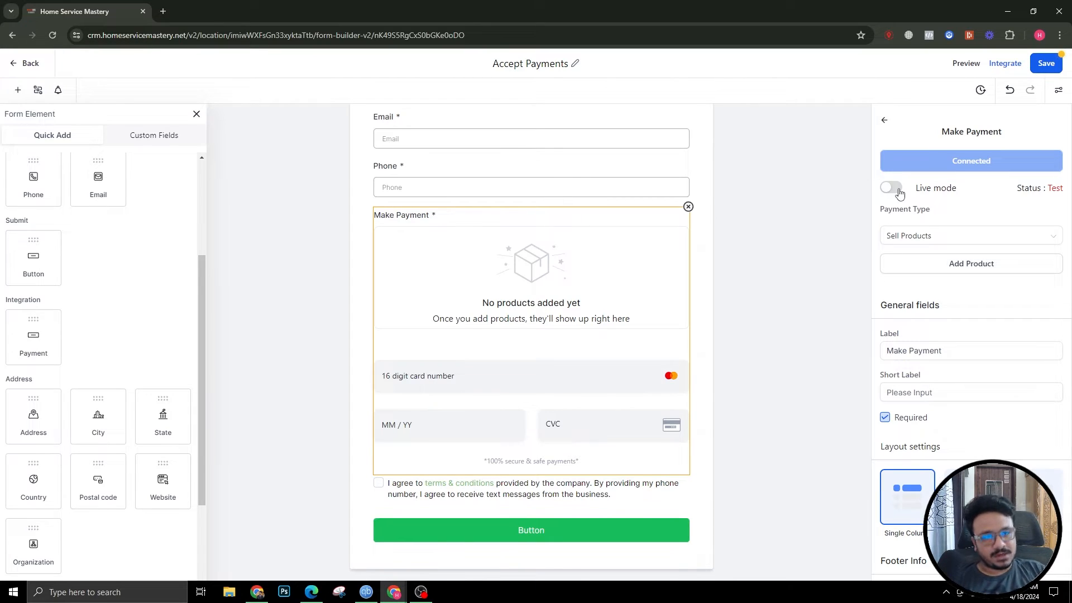
left_click(890, 187)
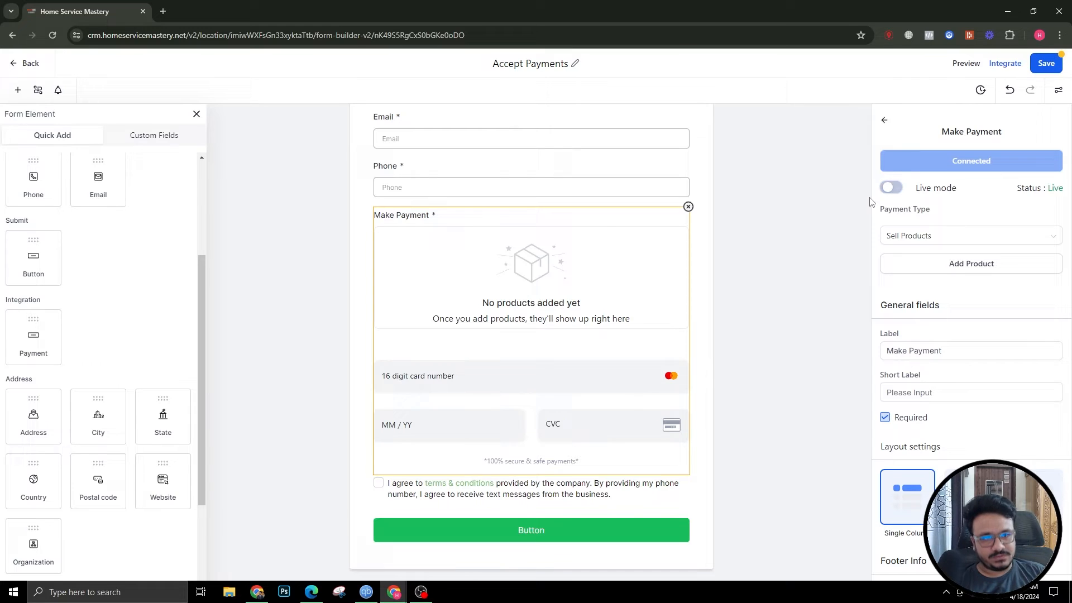
left_click(891, 187)
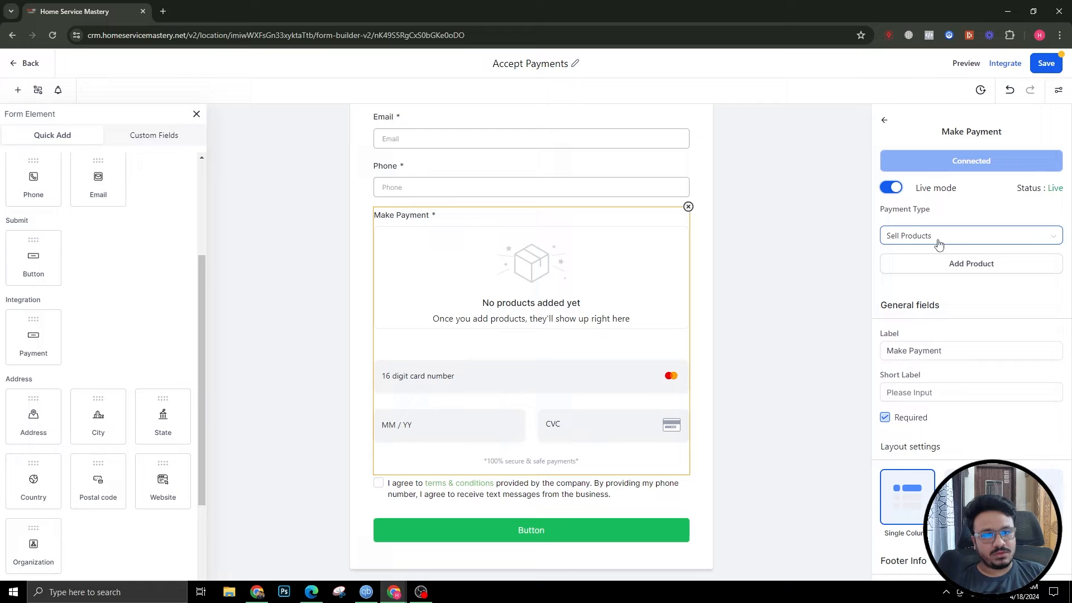
mouse_move(905, 245)
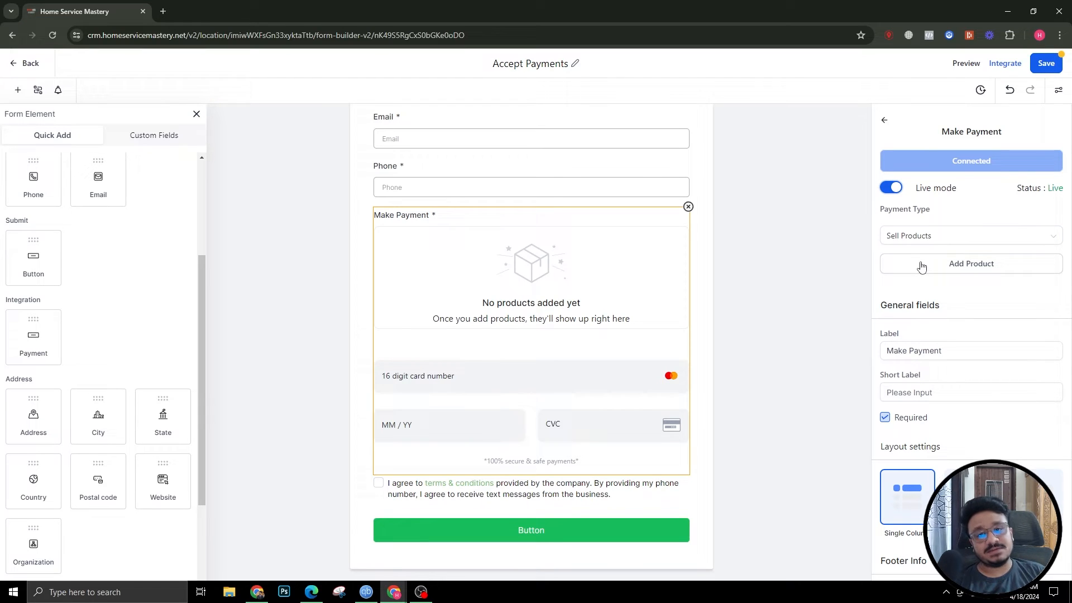
Save the Accept Payments form and return to the Forms folder listing.
left_click(1045, 63)
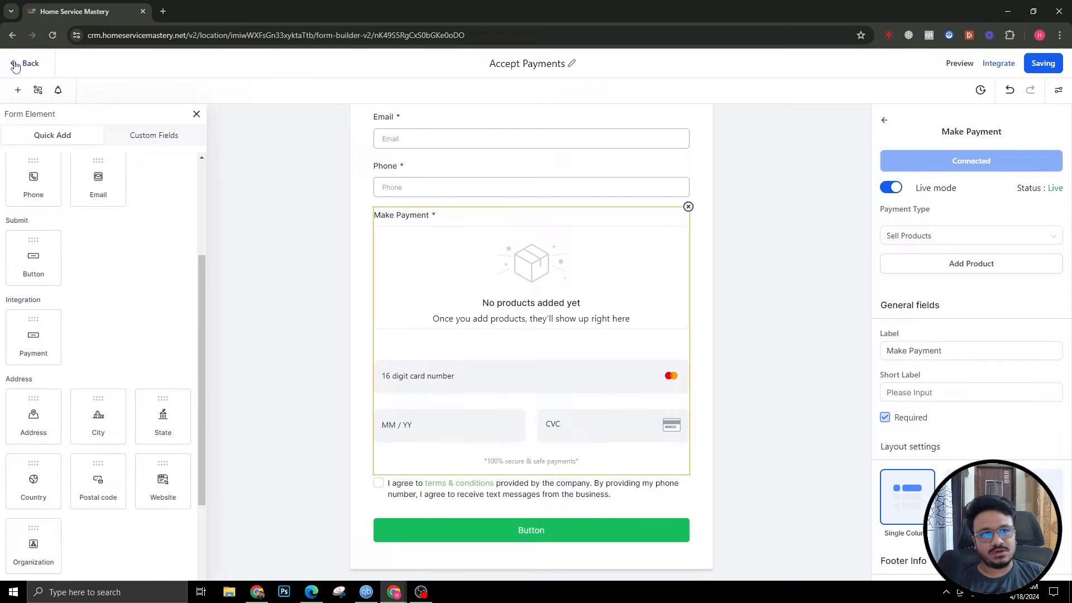
left_click(25, 64)
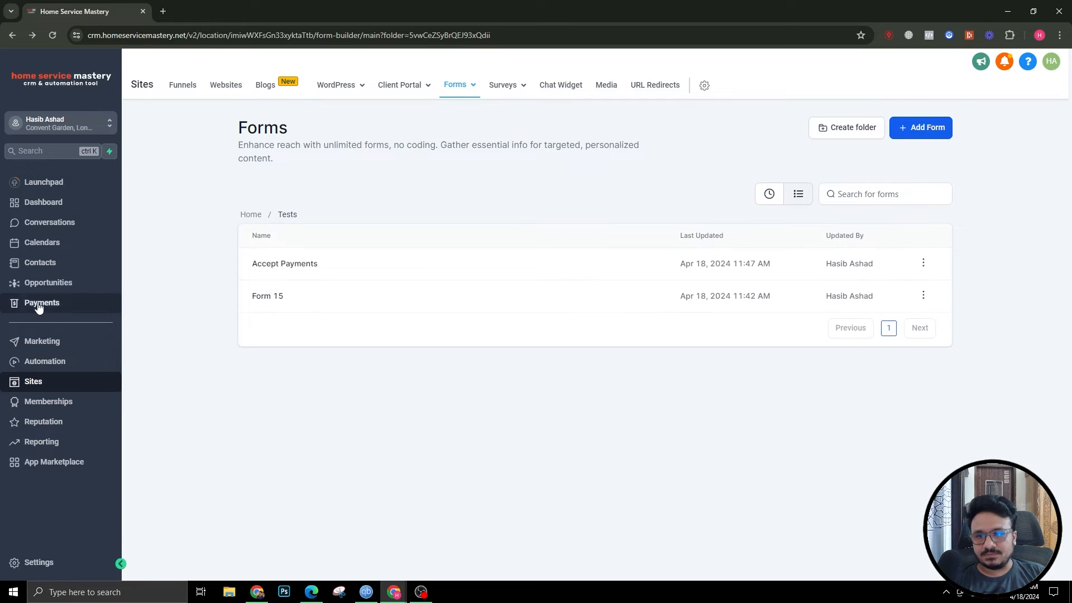
left_click(42, 302)
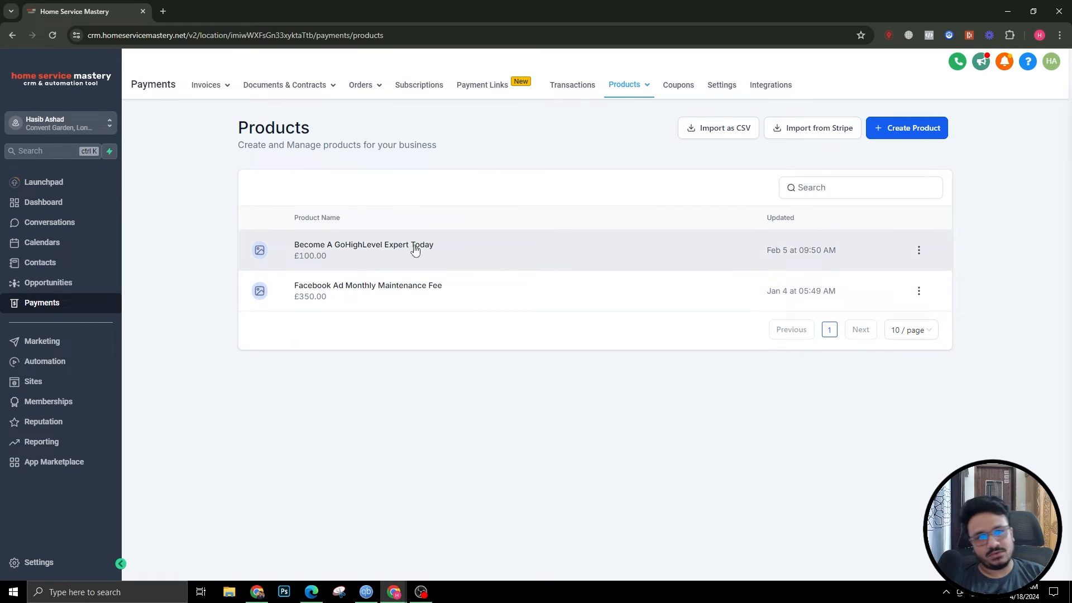
mouse_move(906, 128)
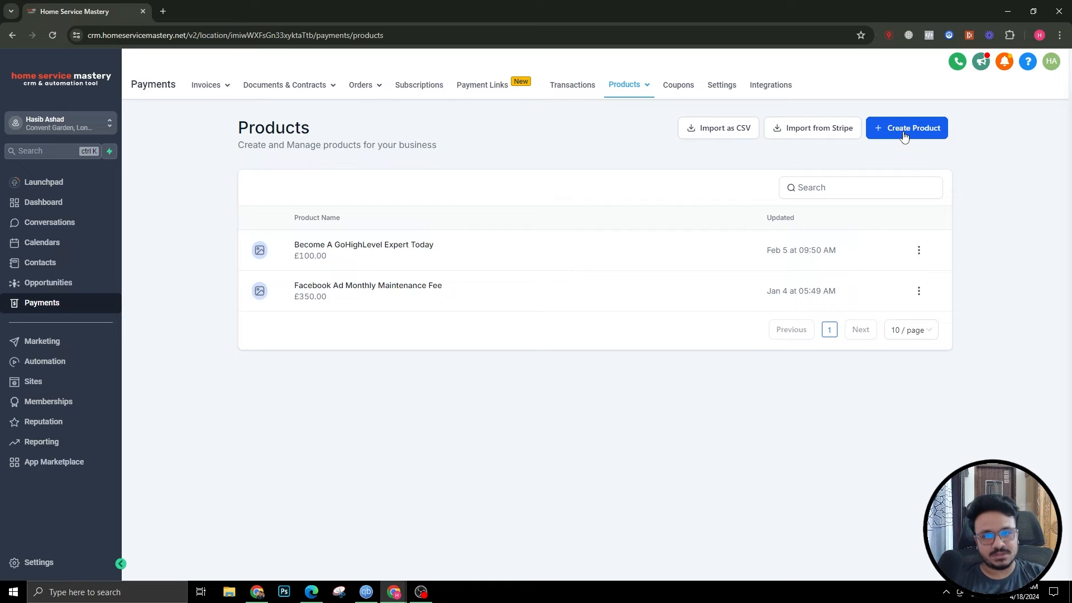
mouse_move(398, 245)
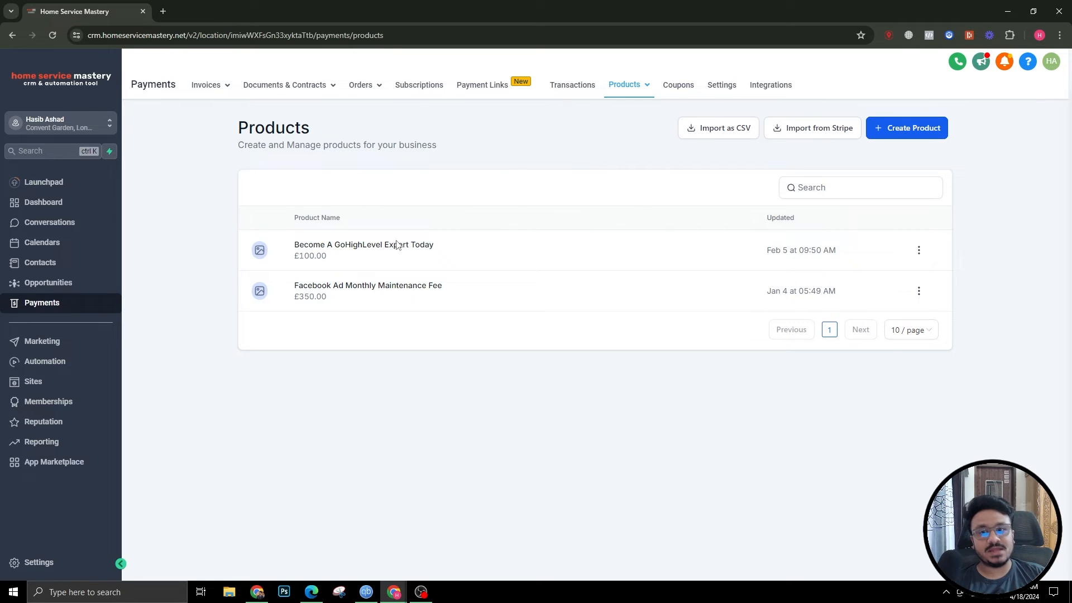
mouse_move(36, 381)
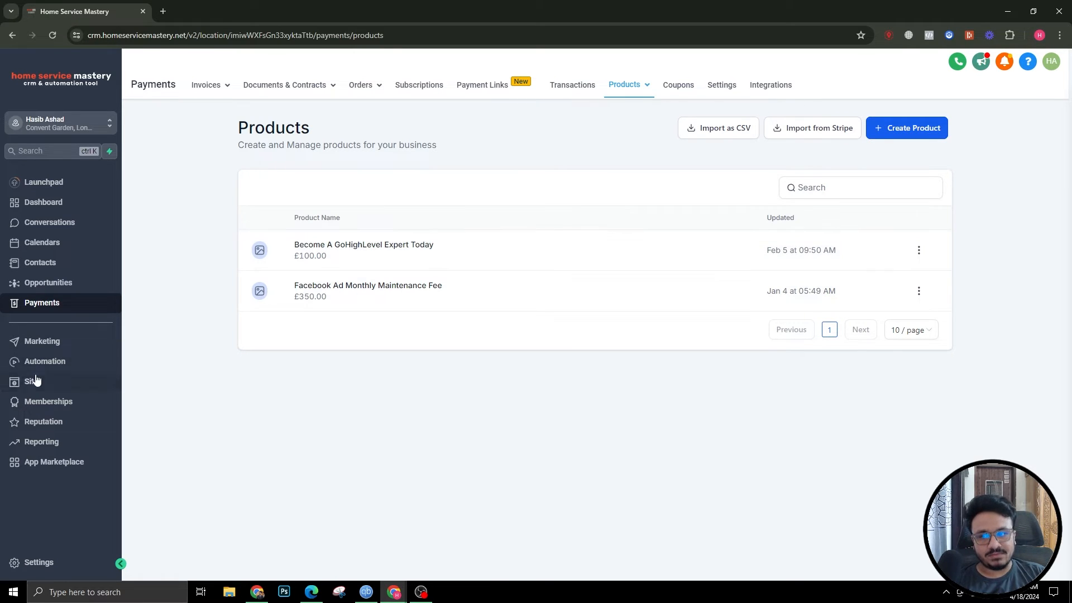
left_click(33, 381)
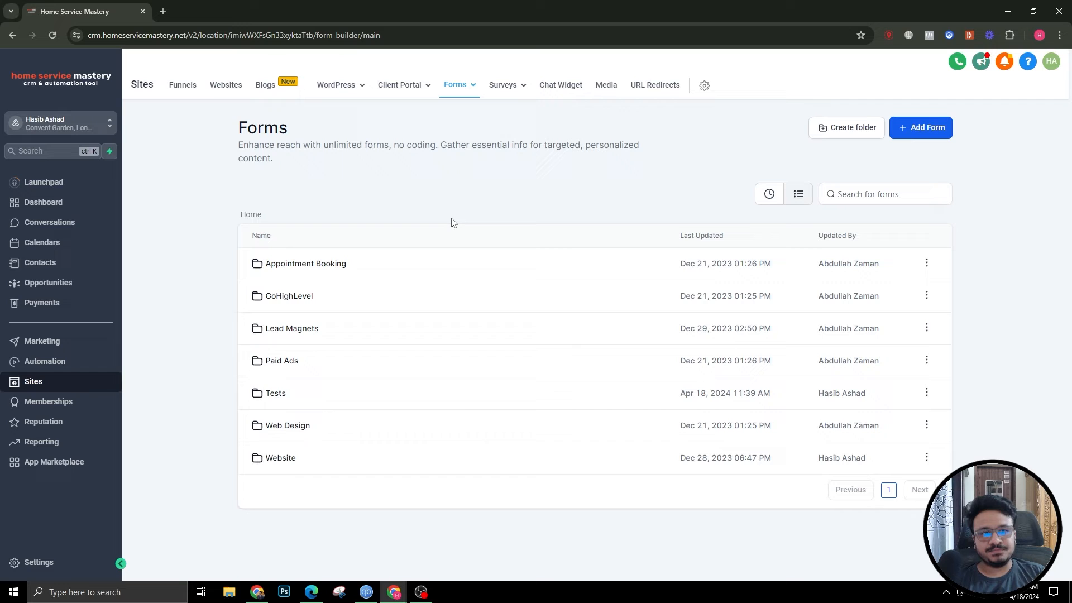
Reopen Accept Payments from the Tests folder and relabel the payment field 'Make Donation'.
left_click(275, 393)
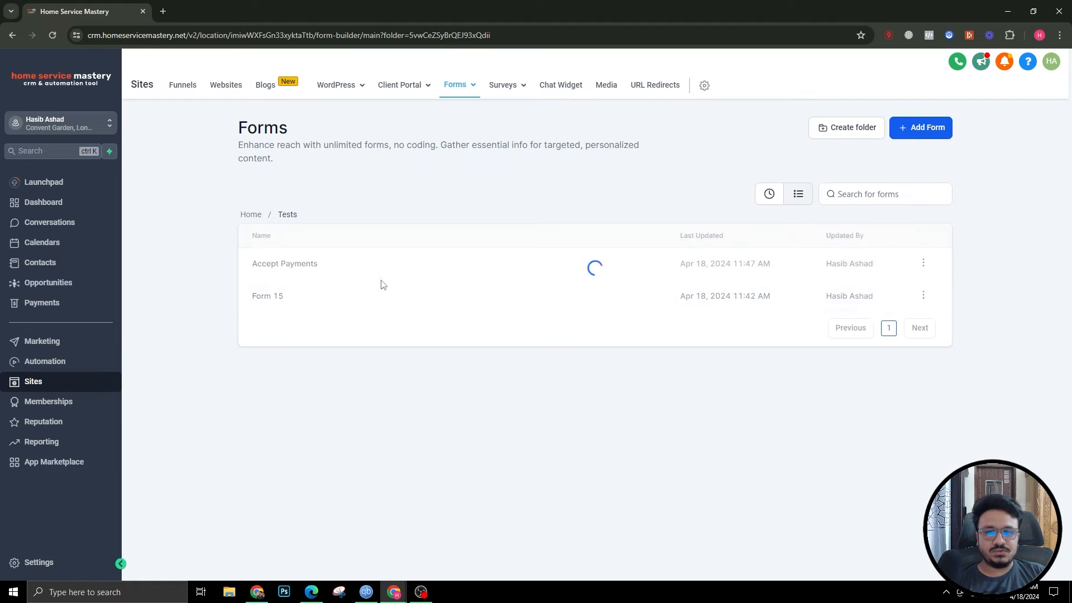
left_click(284, 263)
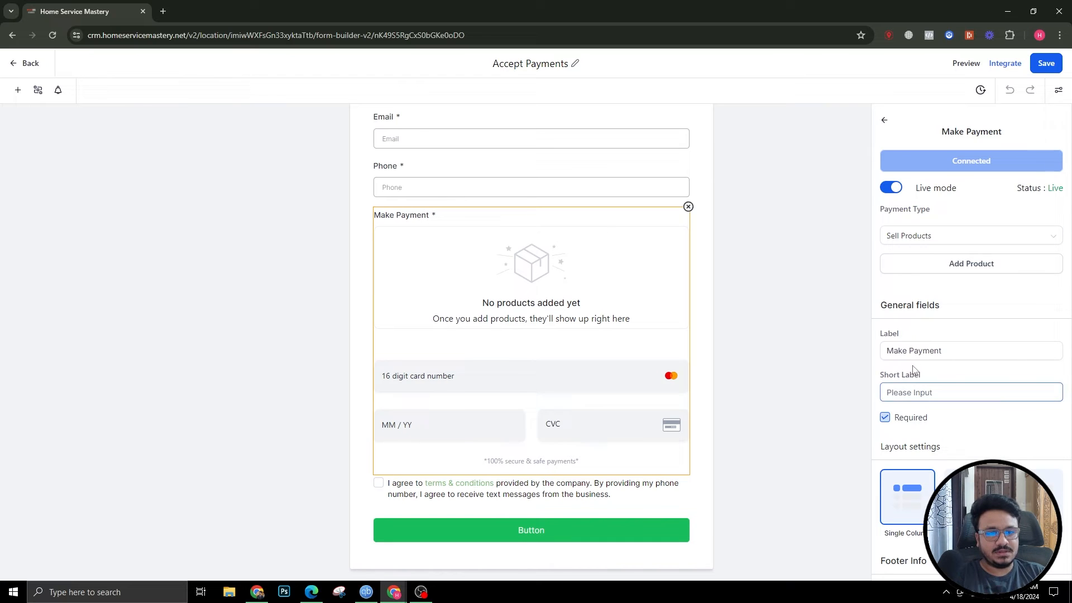
type("Make Domain")
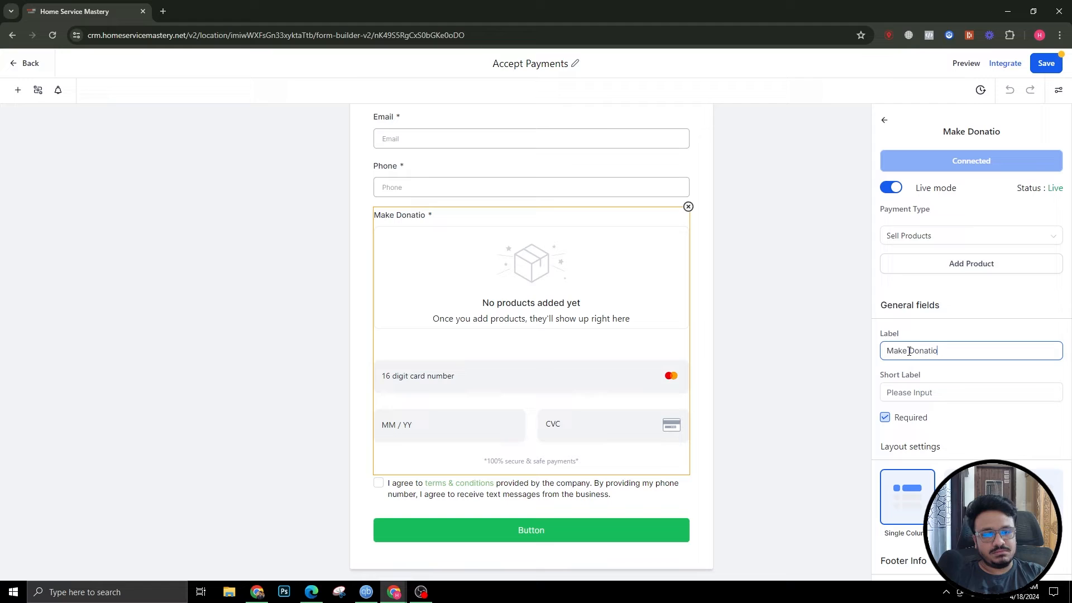
type("n")
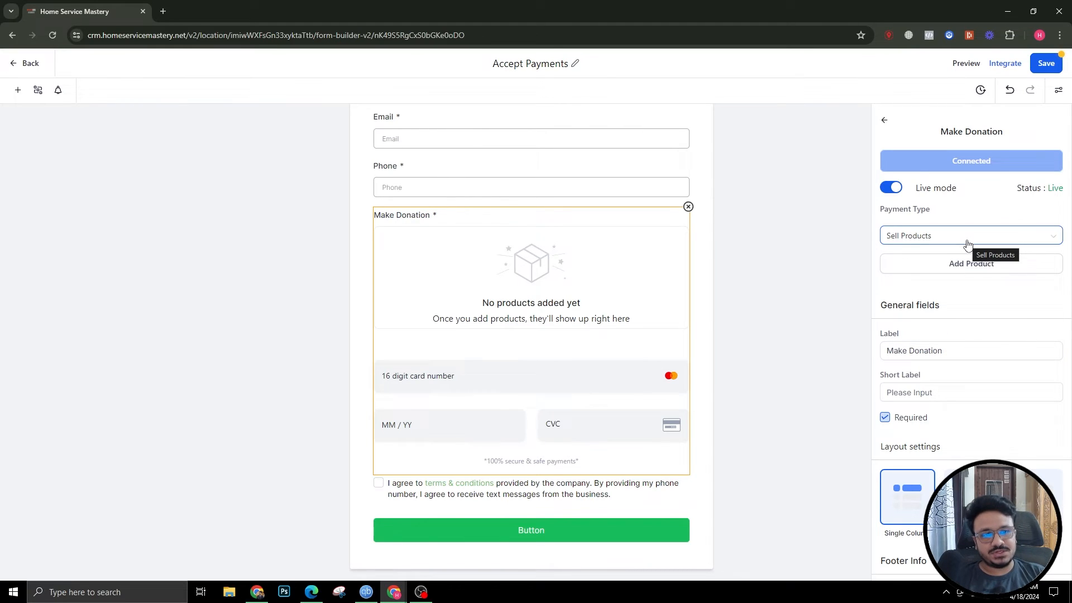
Set Payment Type to Custom Amount and add an $11.99 suggested amount.
left_click(968, 235)
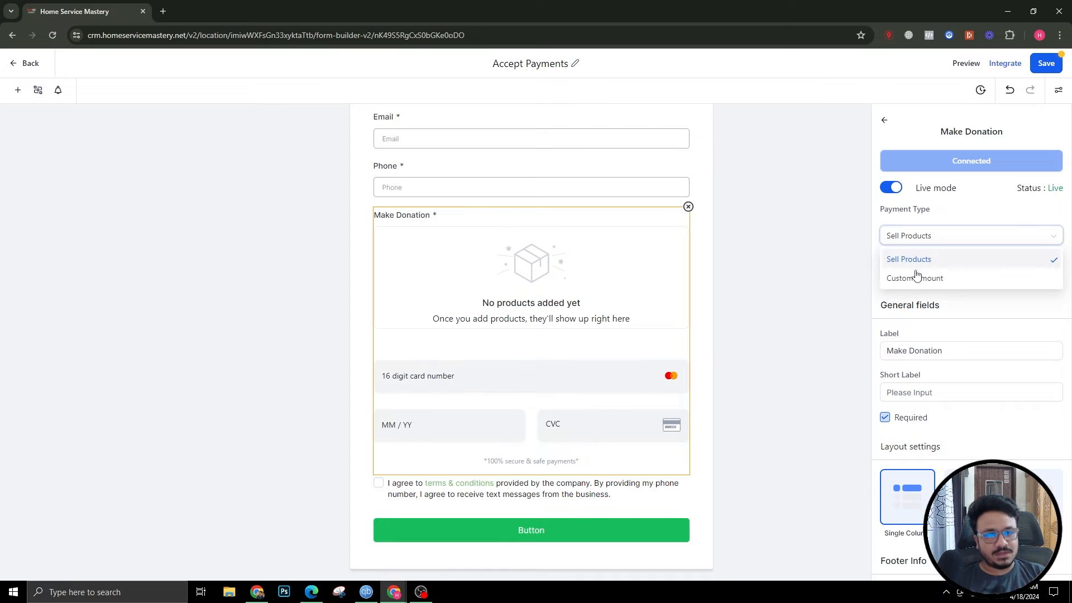
left_click(914, 278)
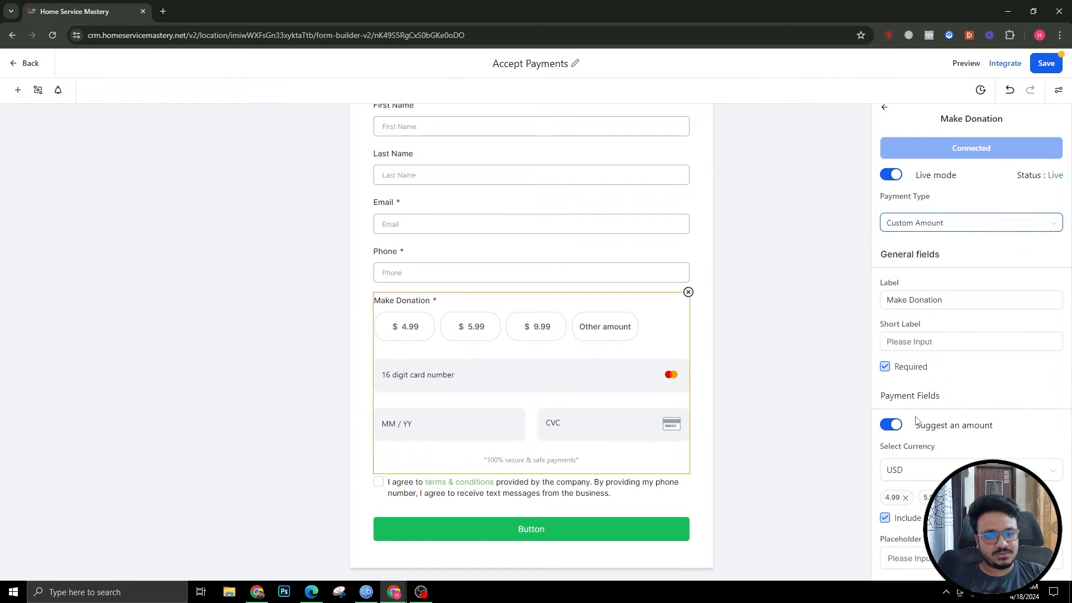
scroll("down", 3)
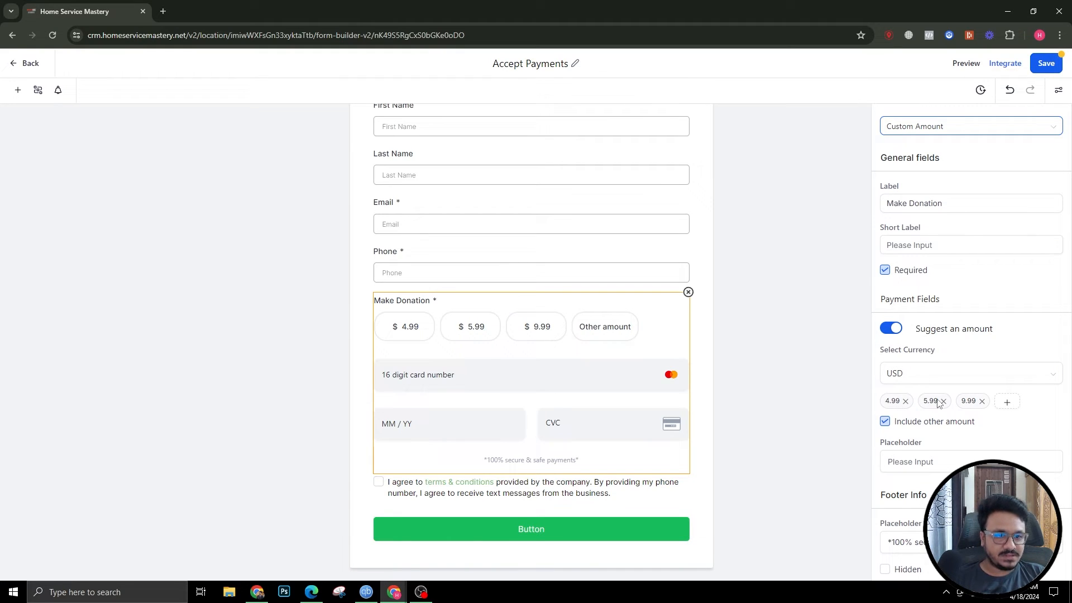
left_click(1005, 401)
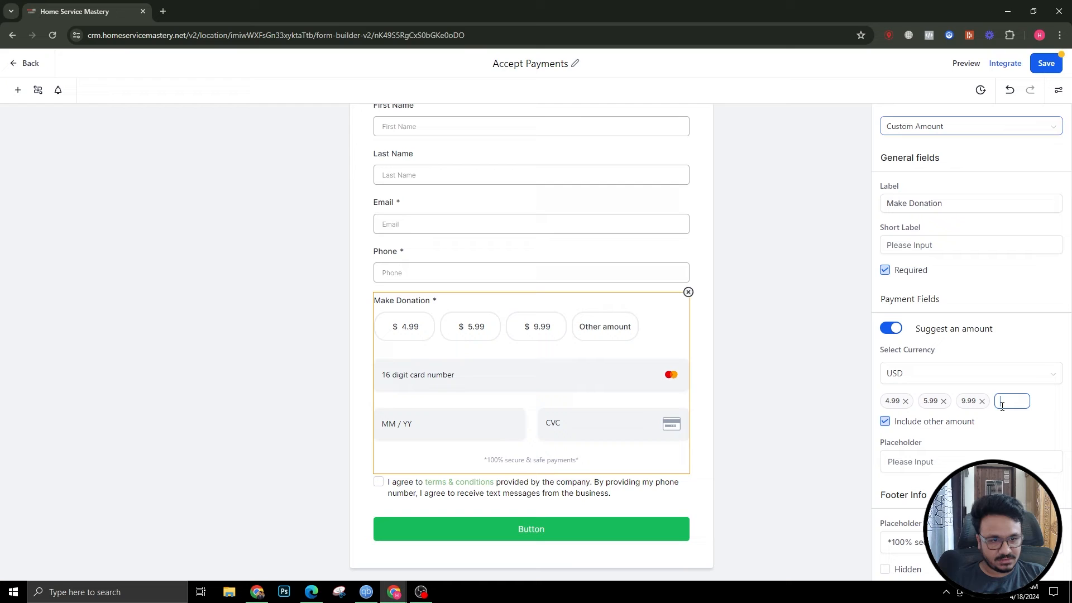
type("11.99")
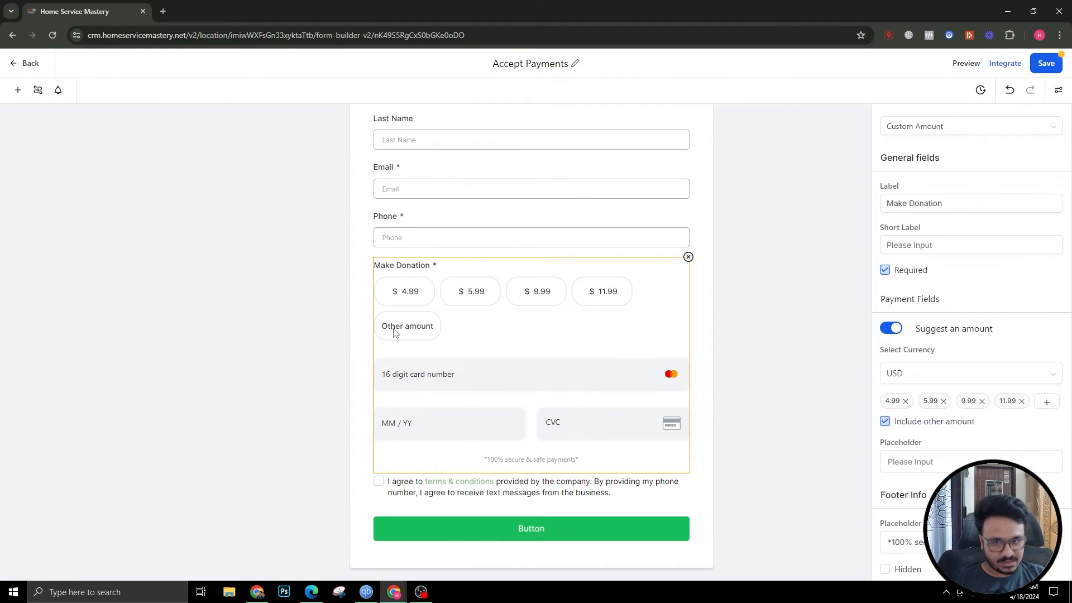
mouse_move(405, 335)
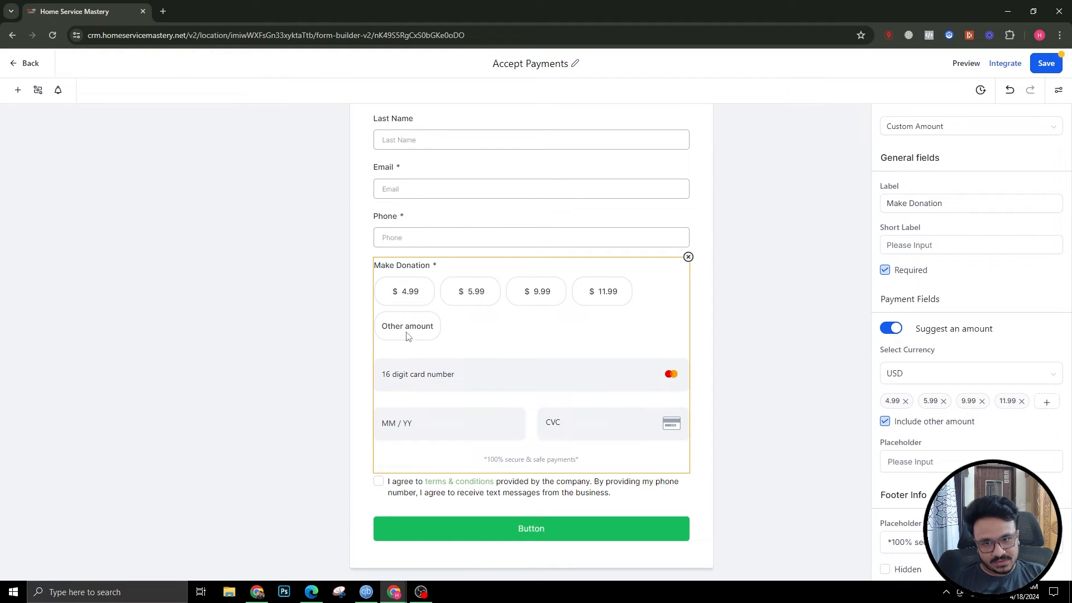
mouse_move(575, 413)
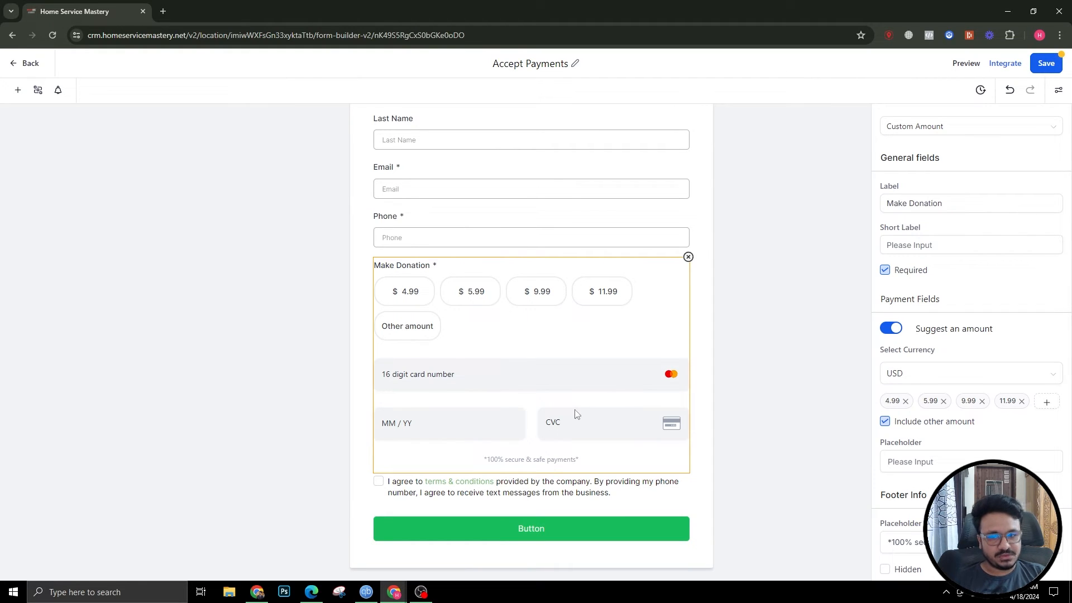
Open the Integrate Form embedding options for the Accept Payments form.
left_click(1045, 63)
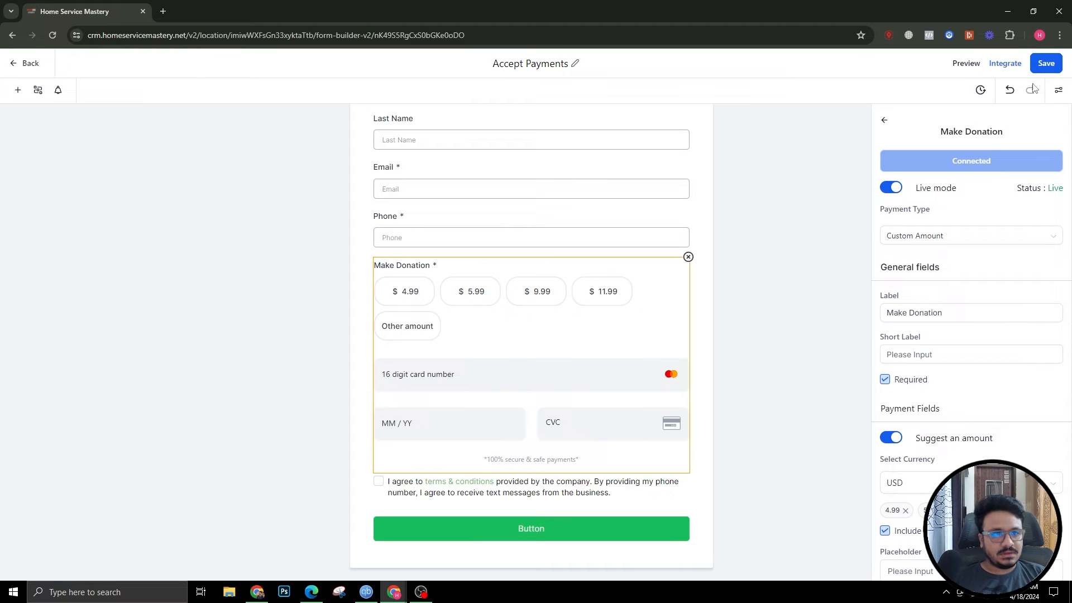
left_click(1005, 63)
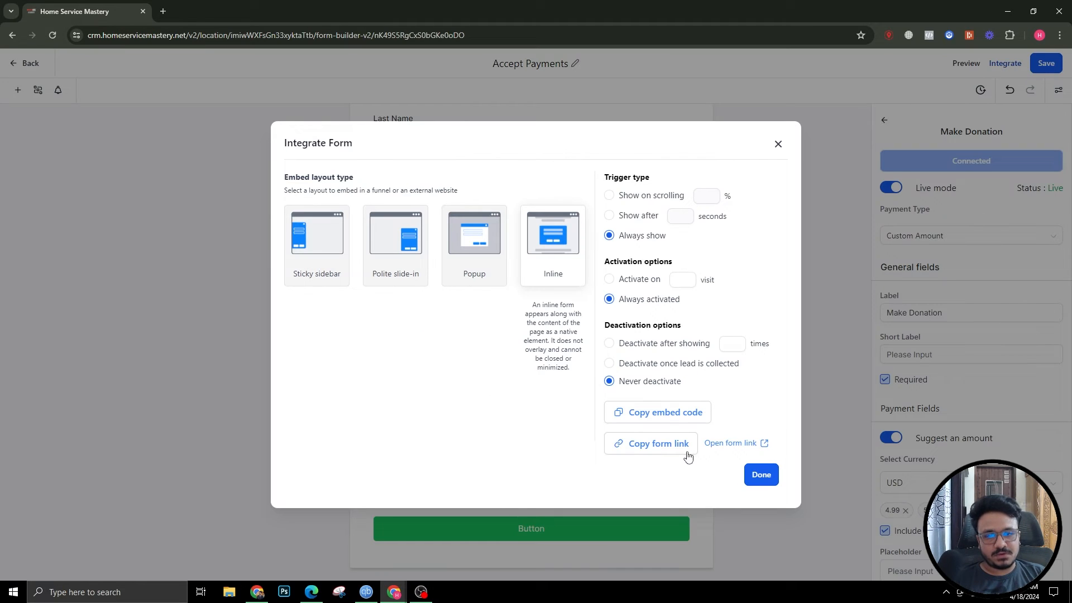
Open the published form and enter a custom 2.99 USD donation under Other amount.
left_click(730, 443)
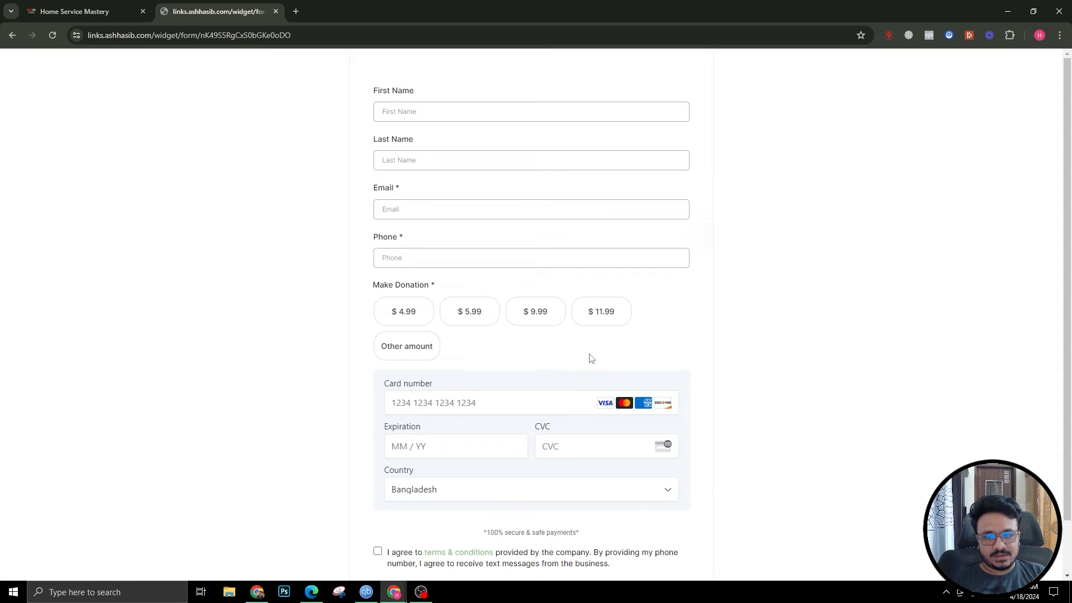
left_click(406, 346)
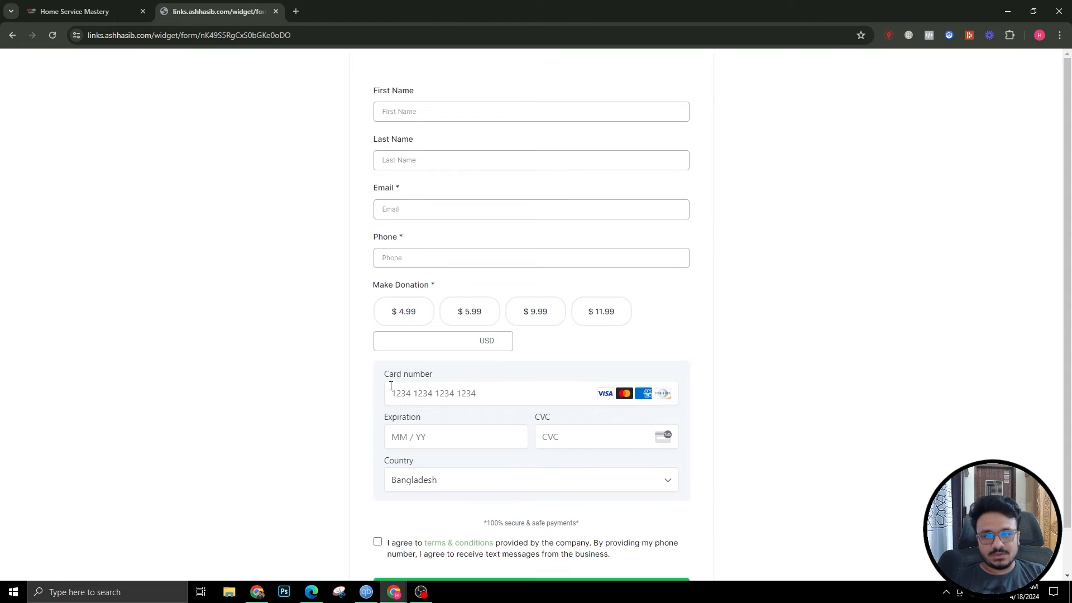
type("2.99")
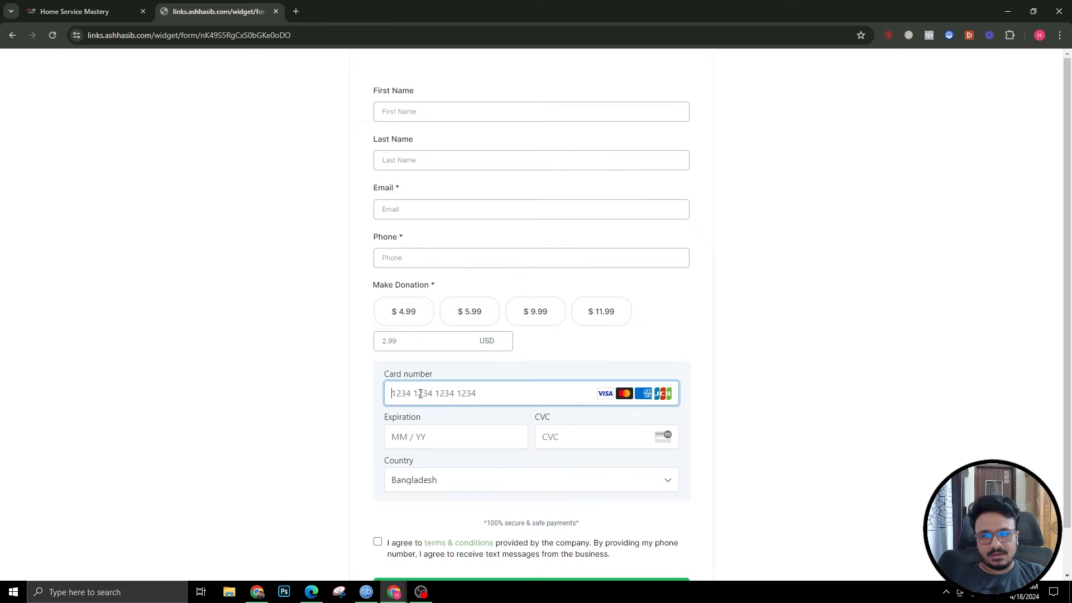
scroll("down", 3)
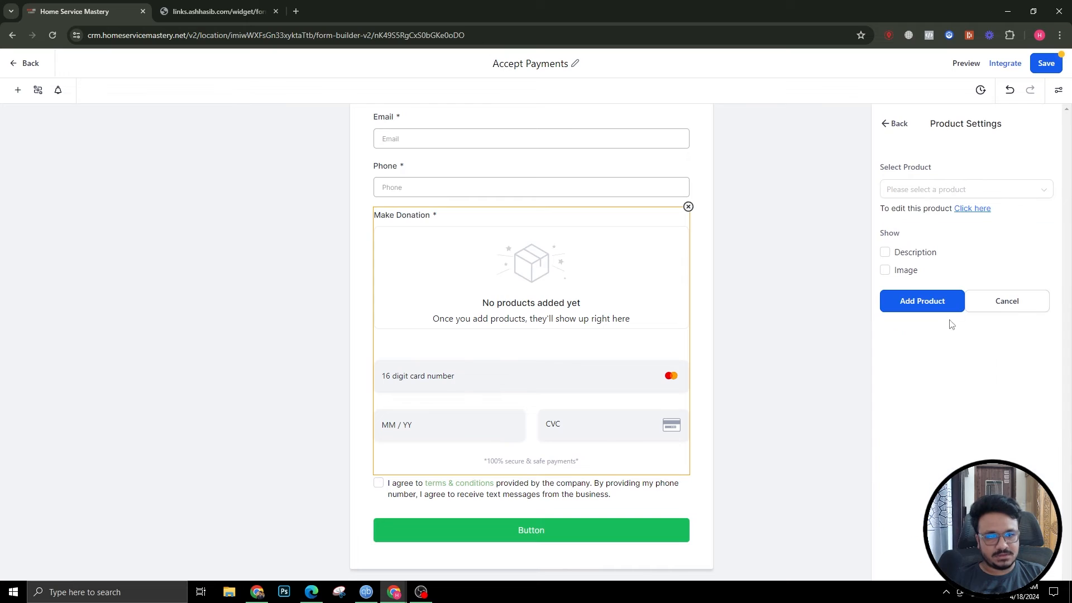
Add the £350 Facebook Ad Monthly Maintenance Fee product to the field and save.
left_click(964, 189)
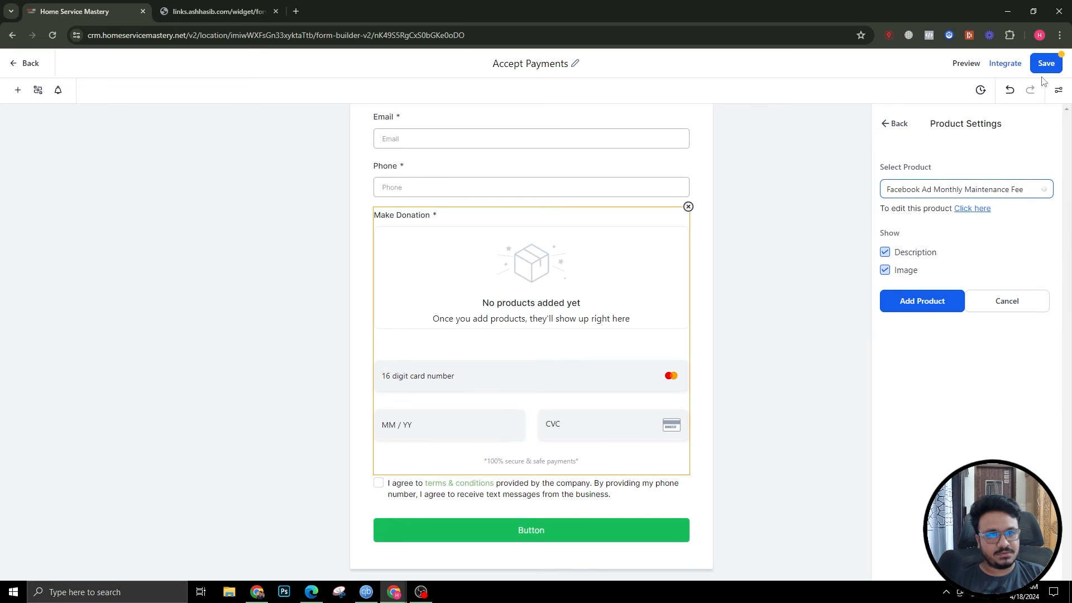
left_click(920, 301)
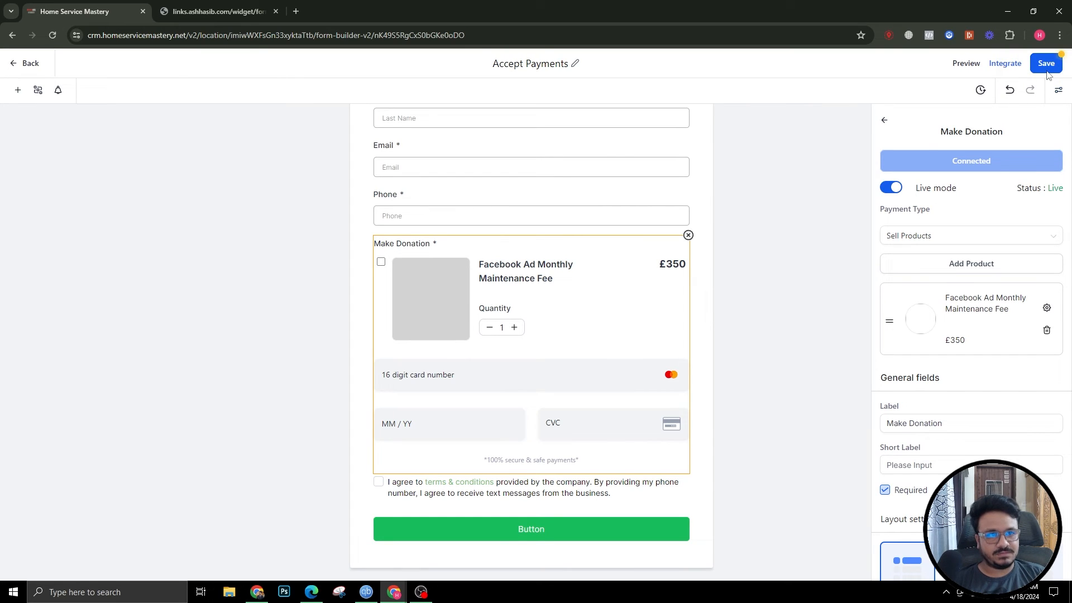
left_click(1045, 63)
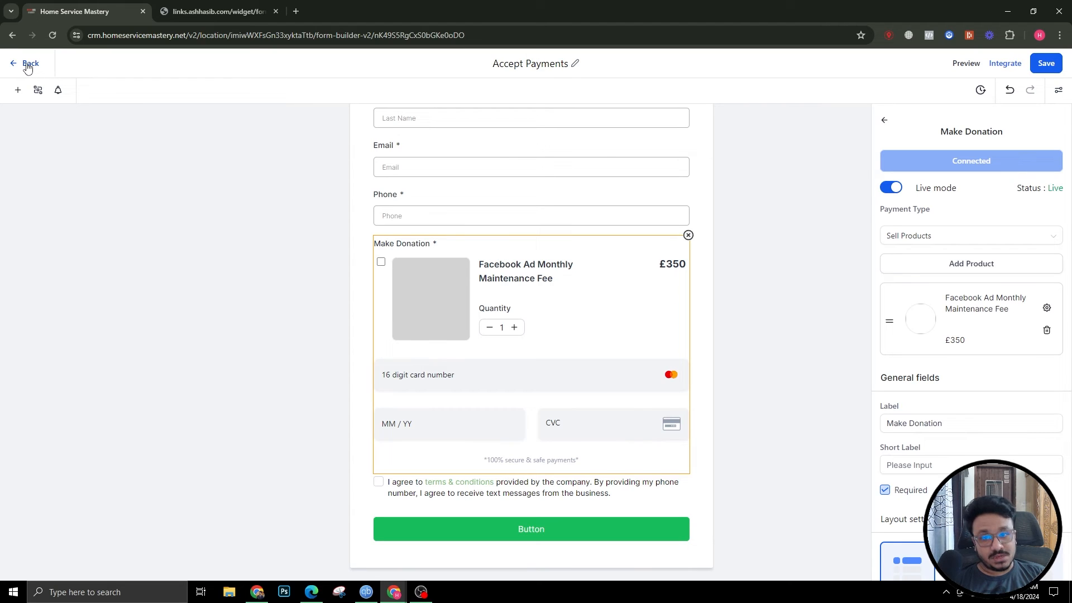
mouse_move(953, 384)
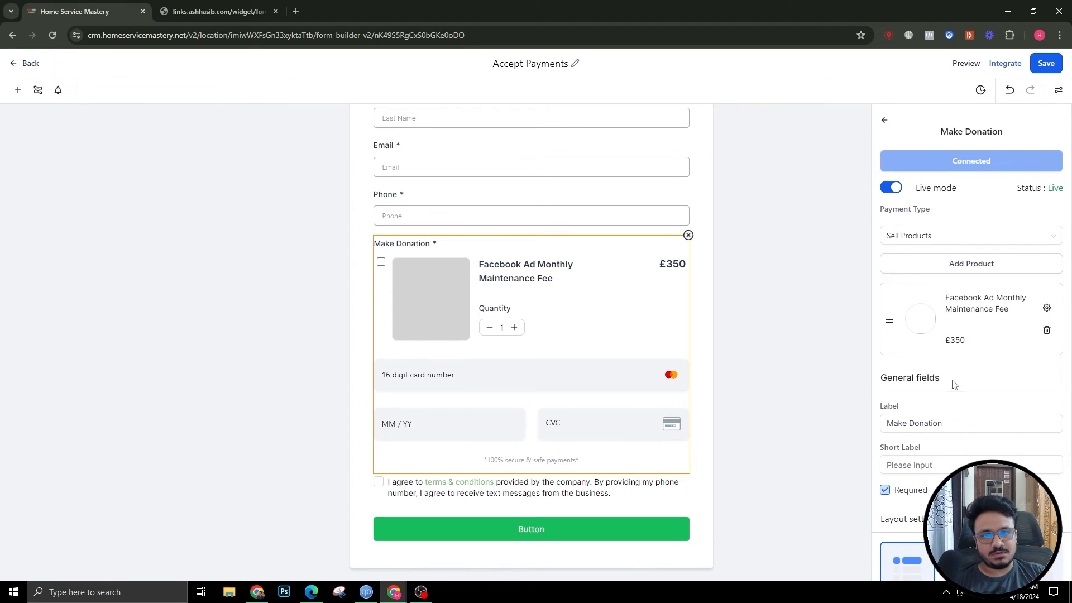
mouse_move(846, 83)
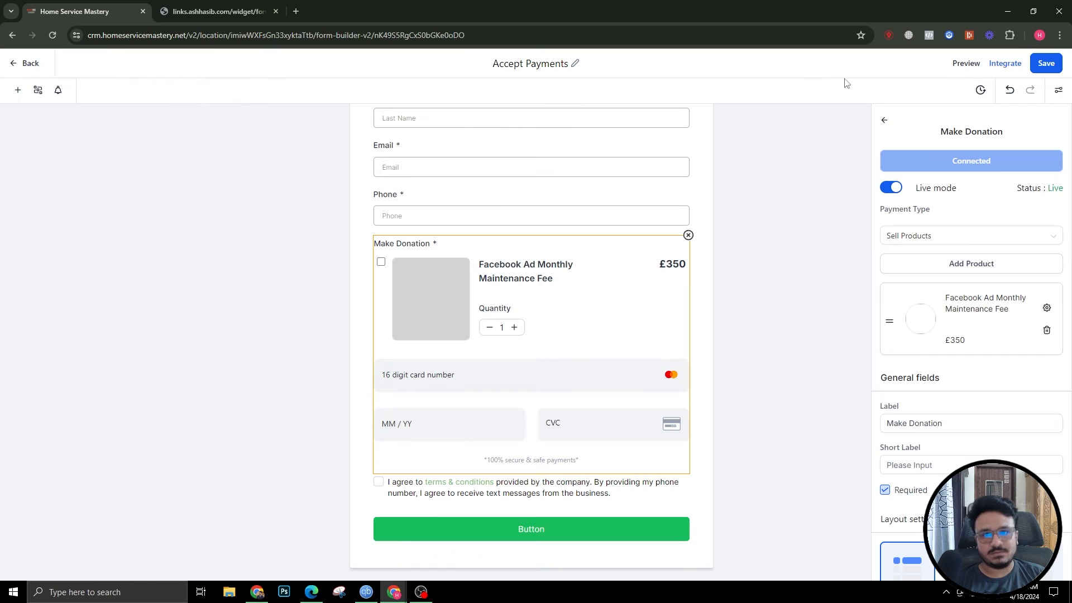
left_click(24, 63)
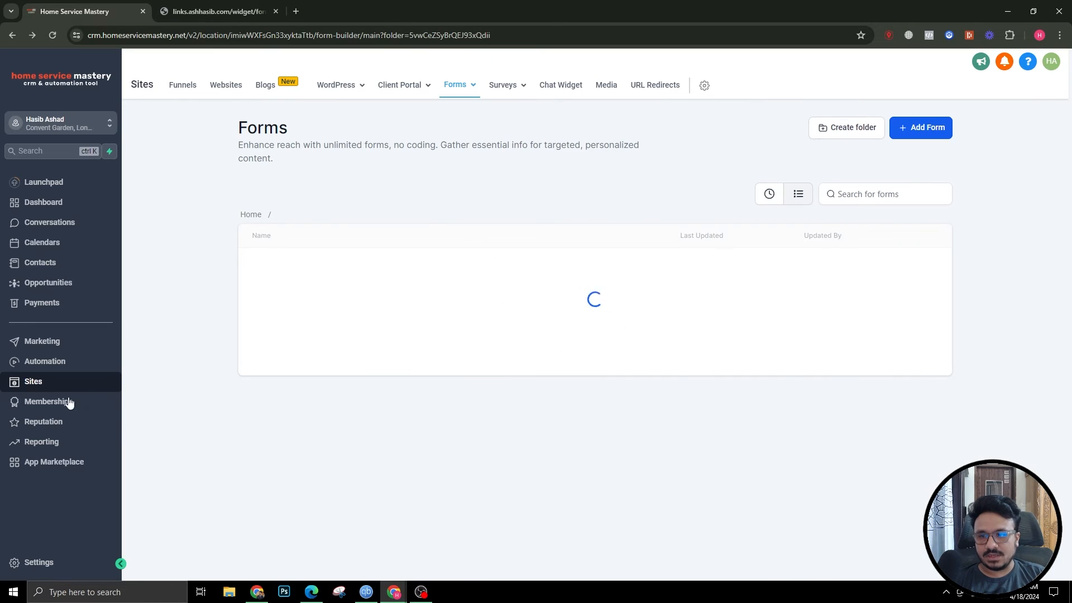
left_click(45, 362)
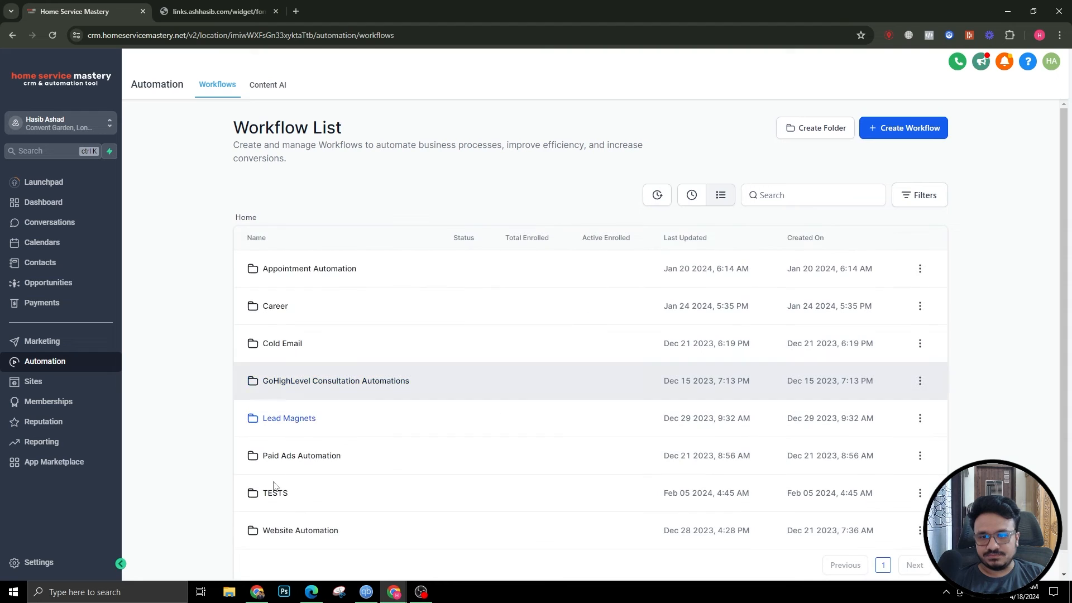
left_click(274, 493)
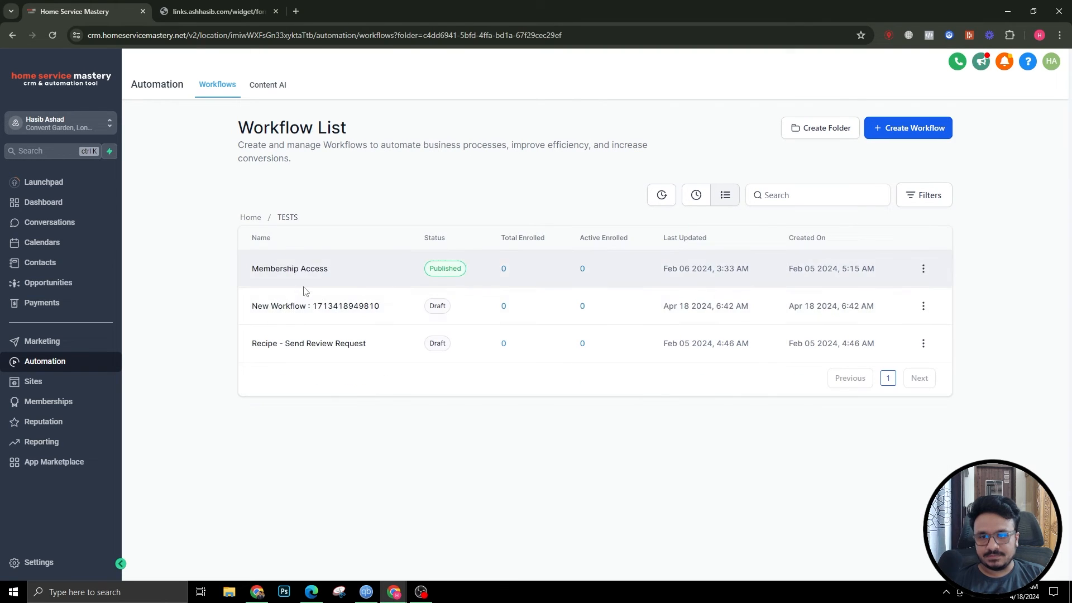
left_click(315, 305)
type("fo")
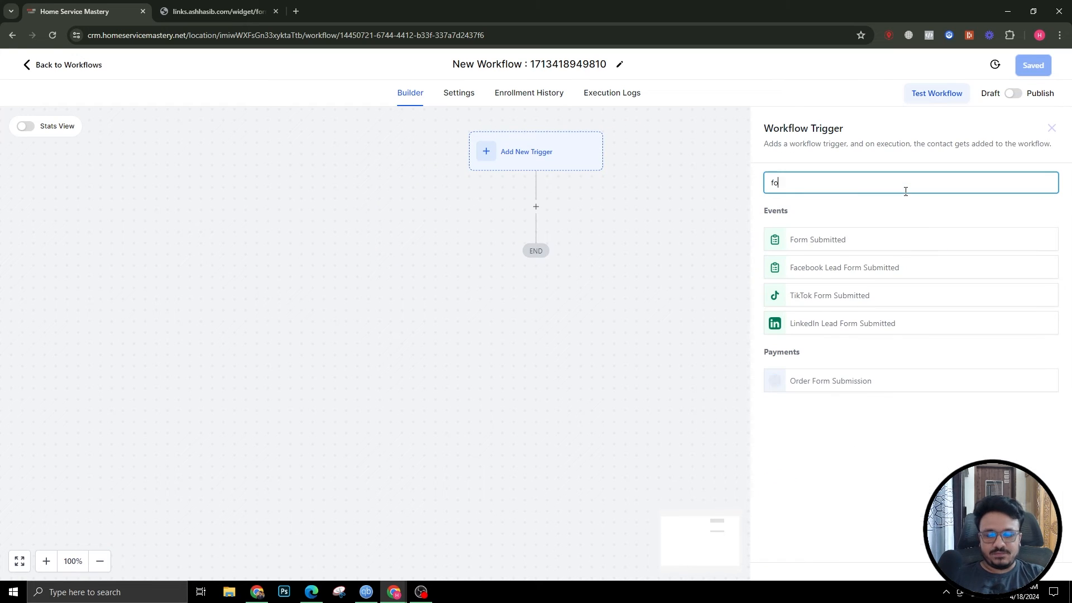
Add a Form Submitted trigger filtered to the Accept Payments form and save it.
left_click(817, 239)
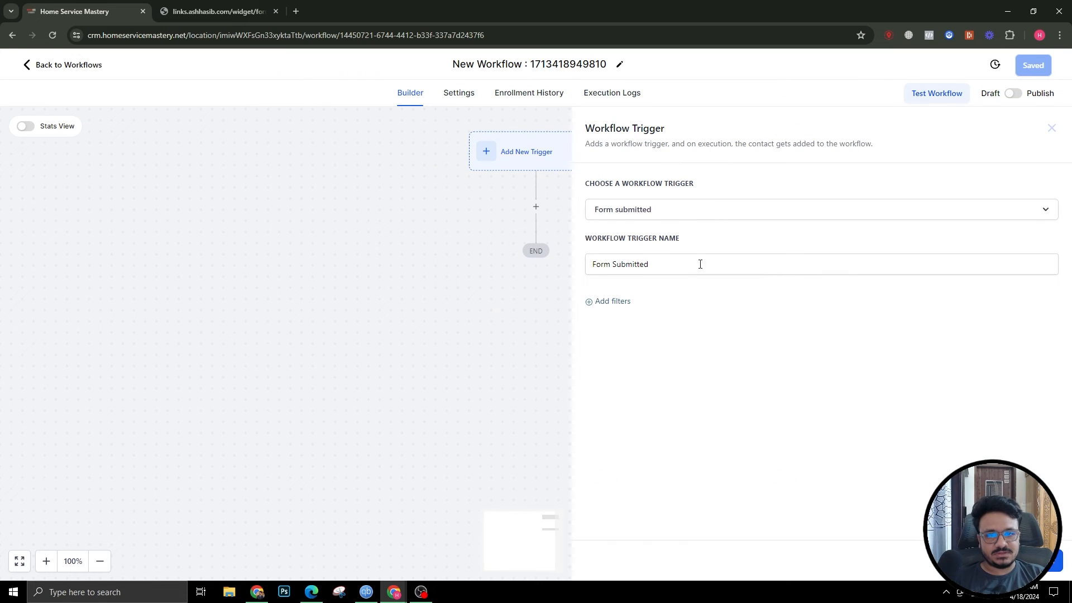
left_click(610, 301)
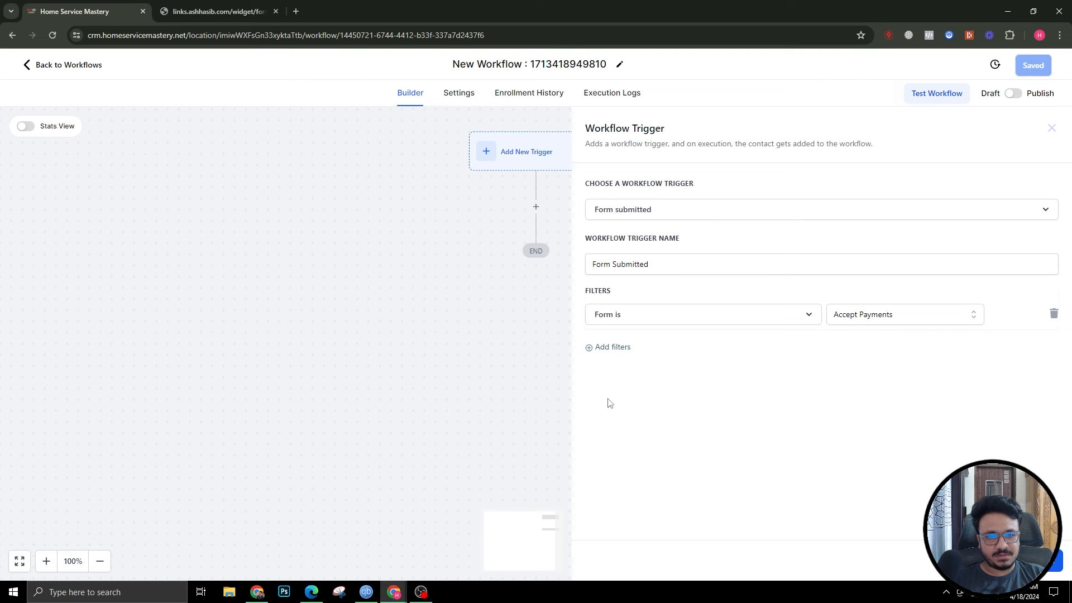
left_click(1051, 128)
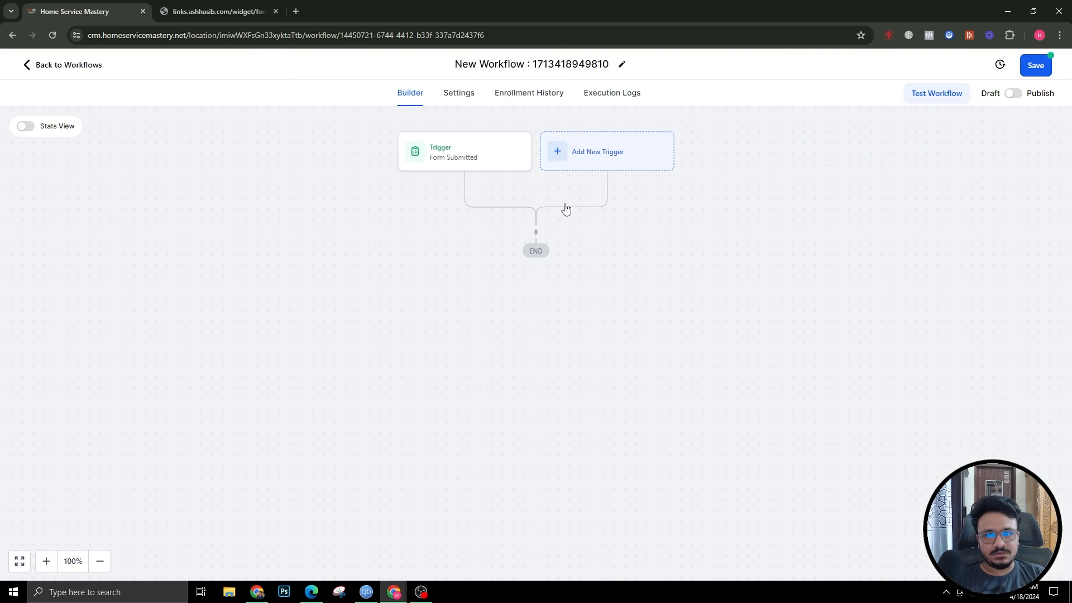
Reopen the Form Submitted trigger, remove its form filter and choose Delete.
left_click(464, 152)
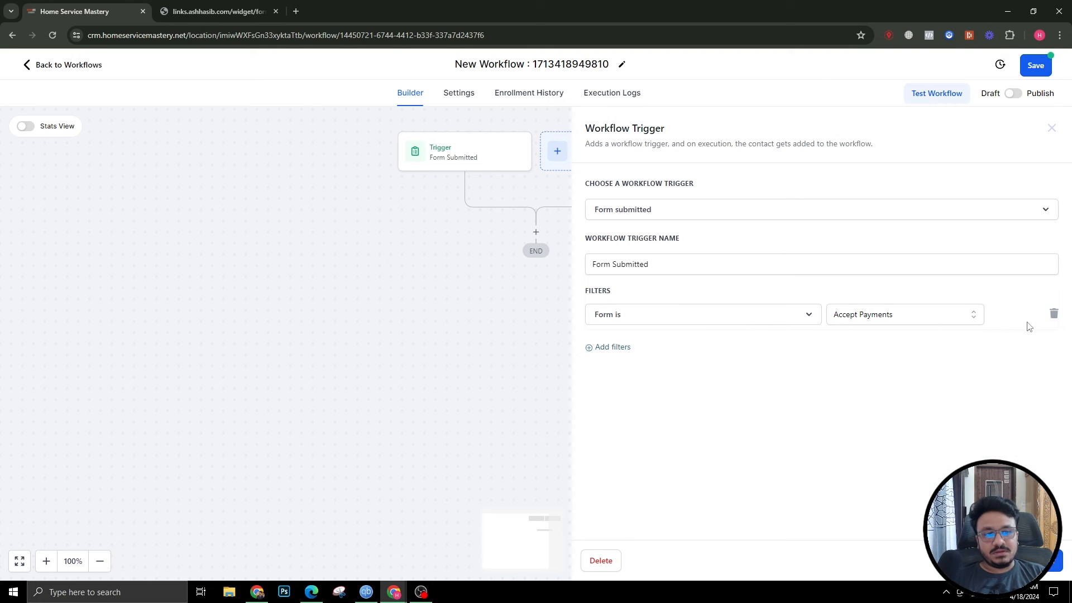
left_click(1053, 314)
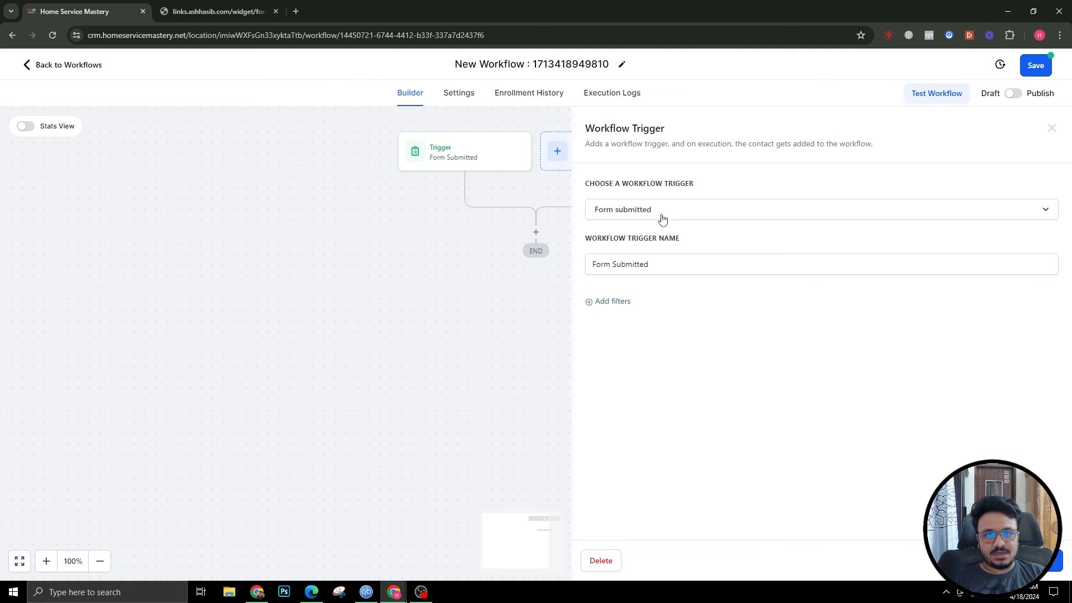
left_click(607, 301)
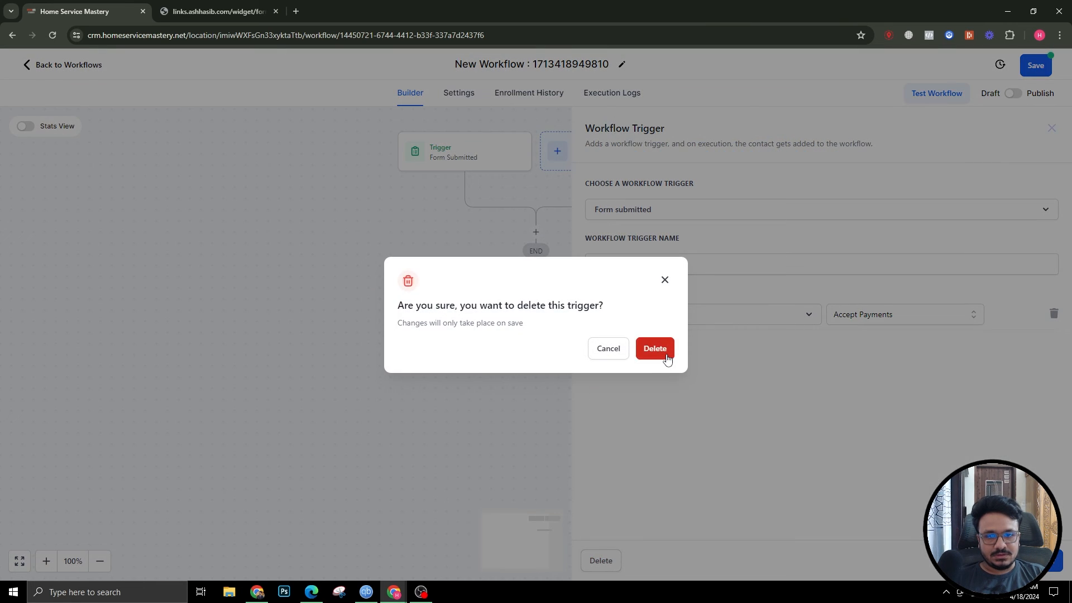
Delete the form trigger and save a Payment Received trigger filtered to 'Facebook Ad Monthly Maintenance Fee'.
left_click(653, 348)
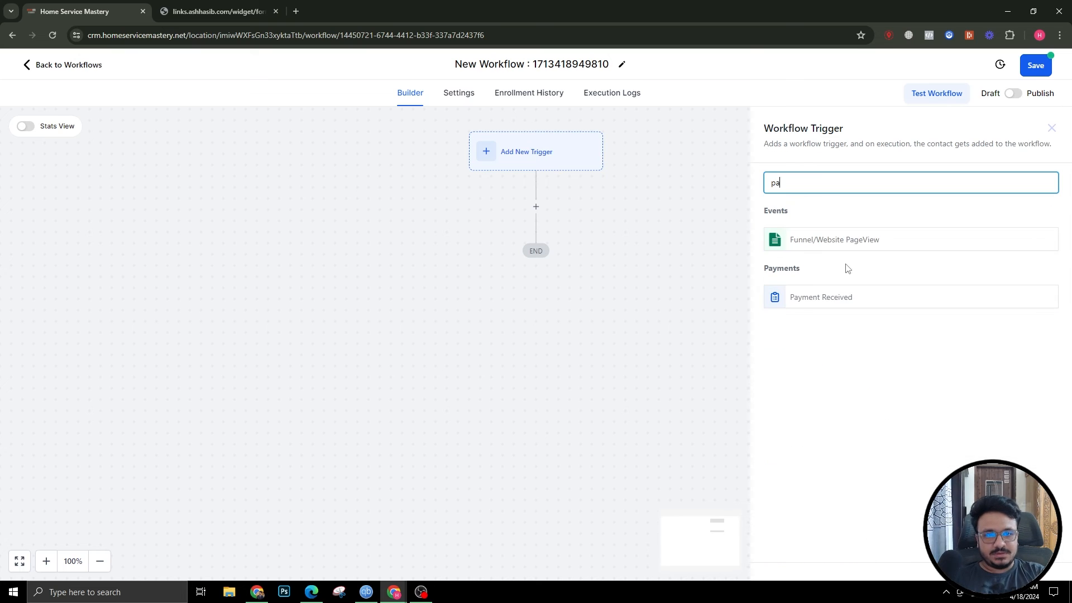
left_click(820, 297)
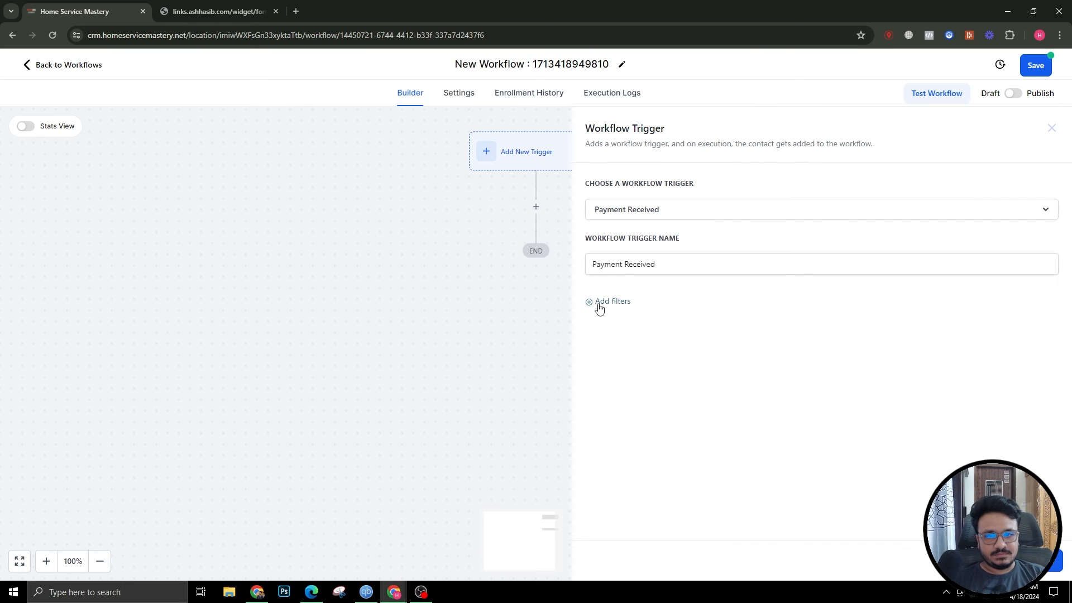
left_click(607, 301)
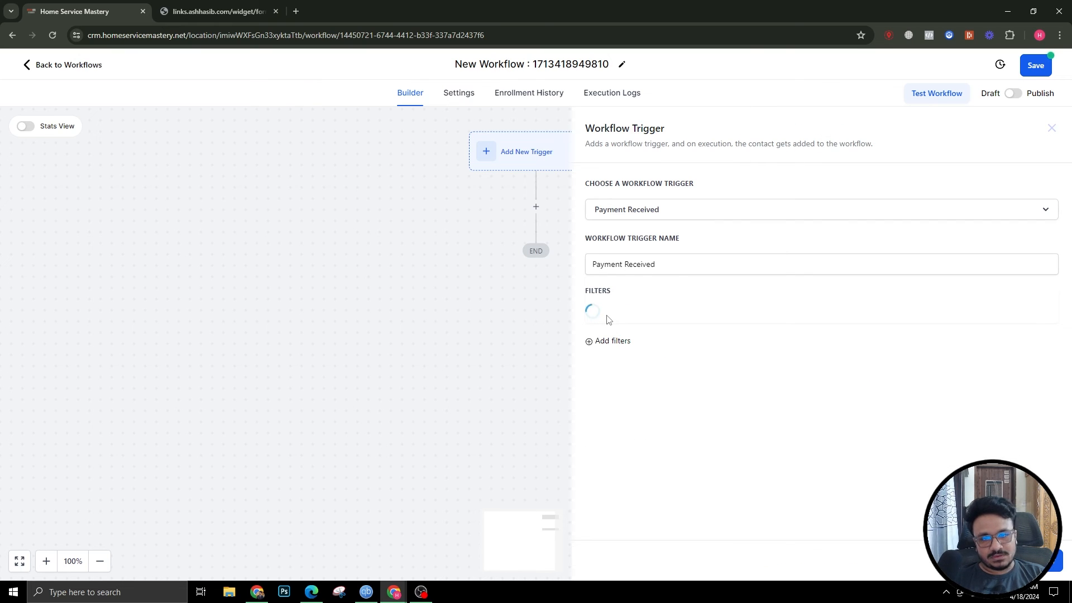
left_click(608, 341)
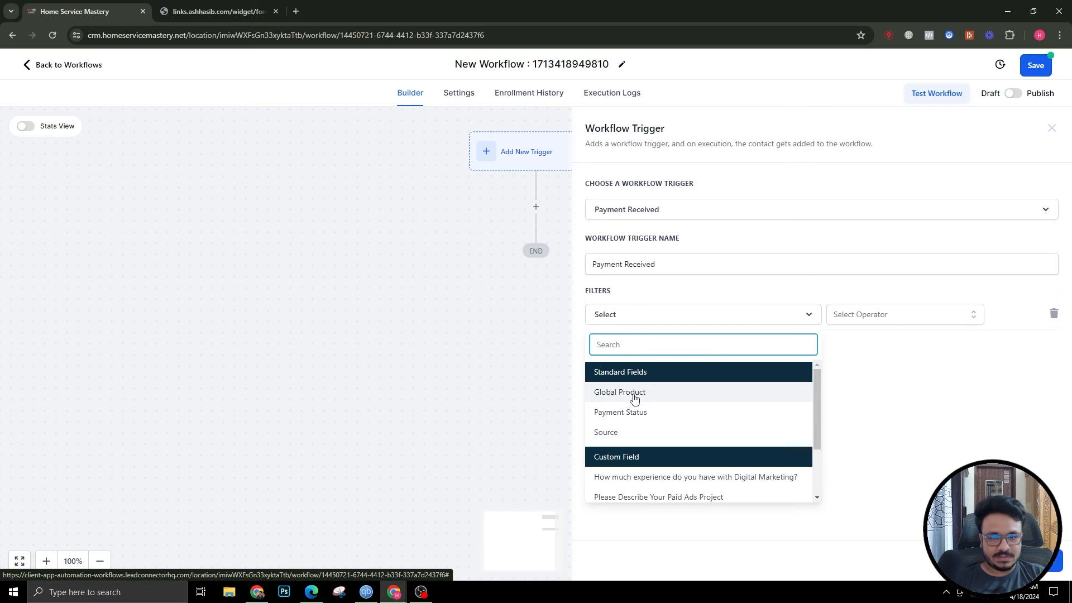
left_click(618, 392)
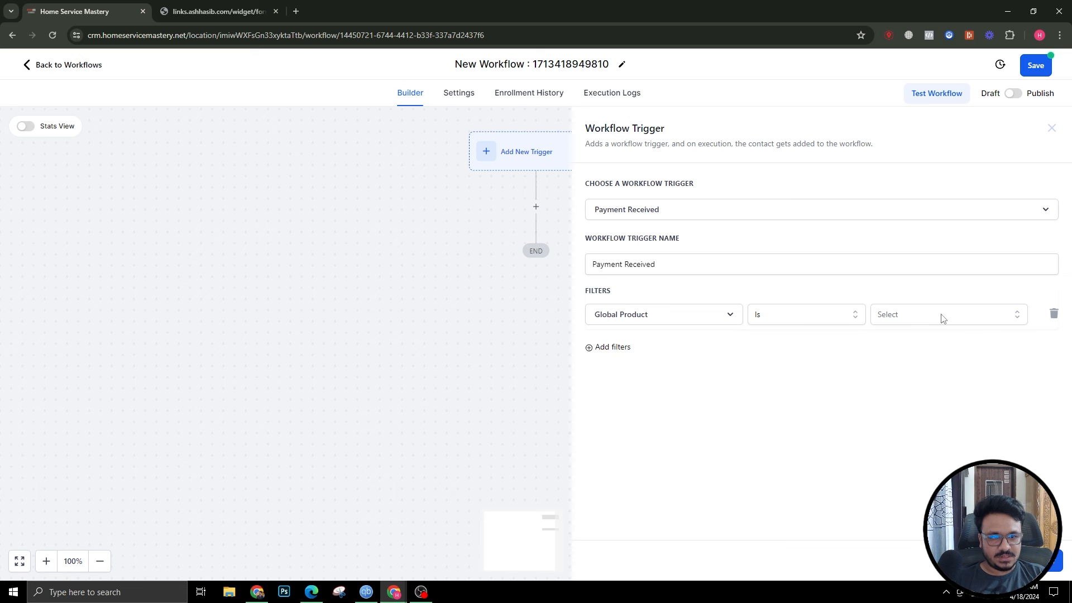
left_click(946, 314)
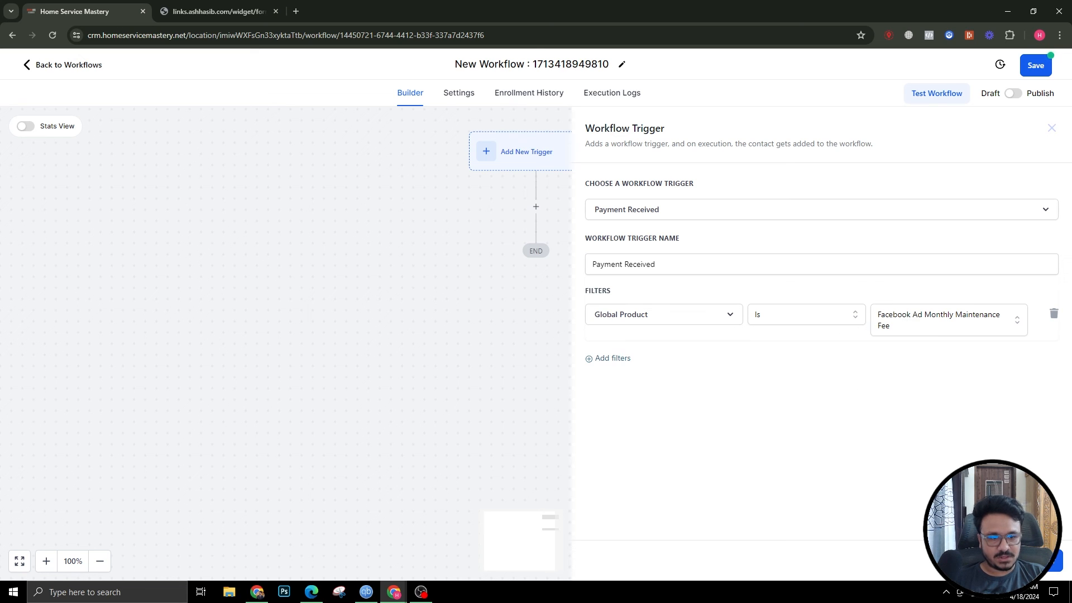
left_click(1051, 128)
type("send")
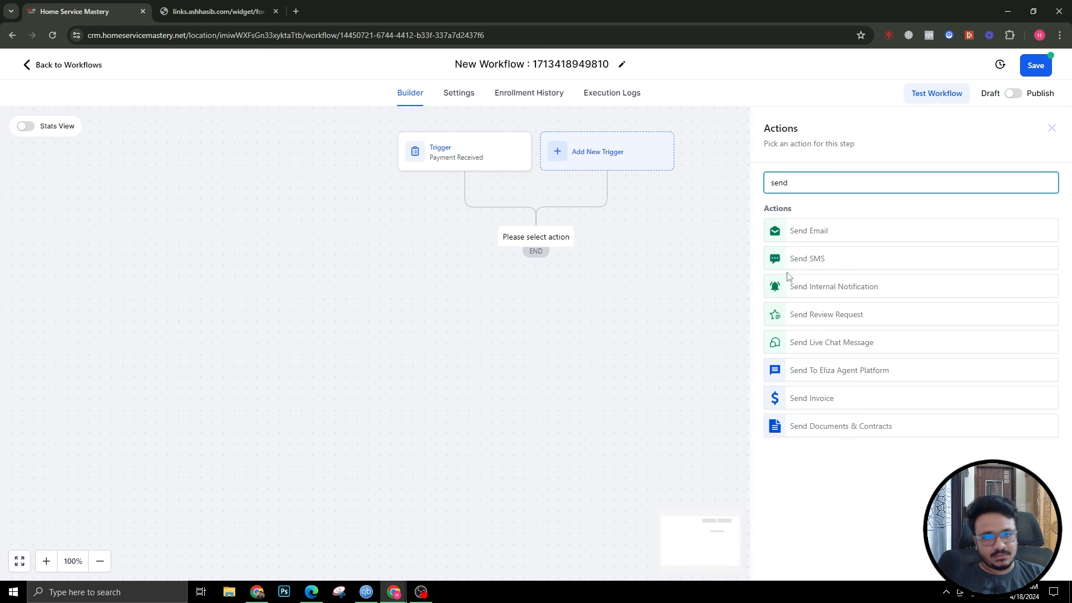
Dismiss the action pickers unused, save the workflow, and return to the live payment form.
left_click(808, 230)
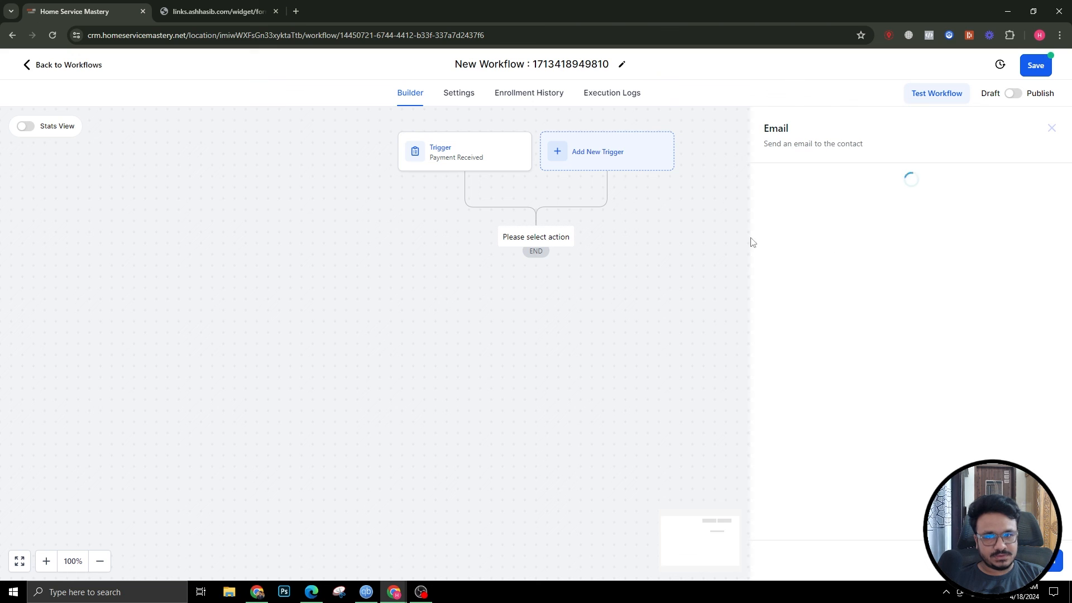
left_click(1051, 128)
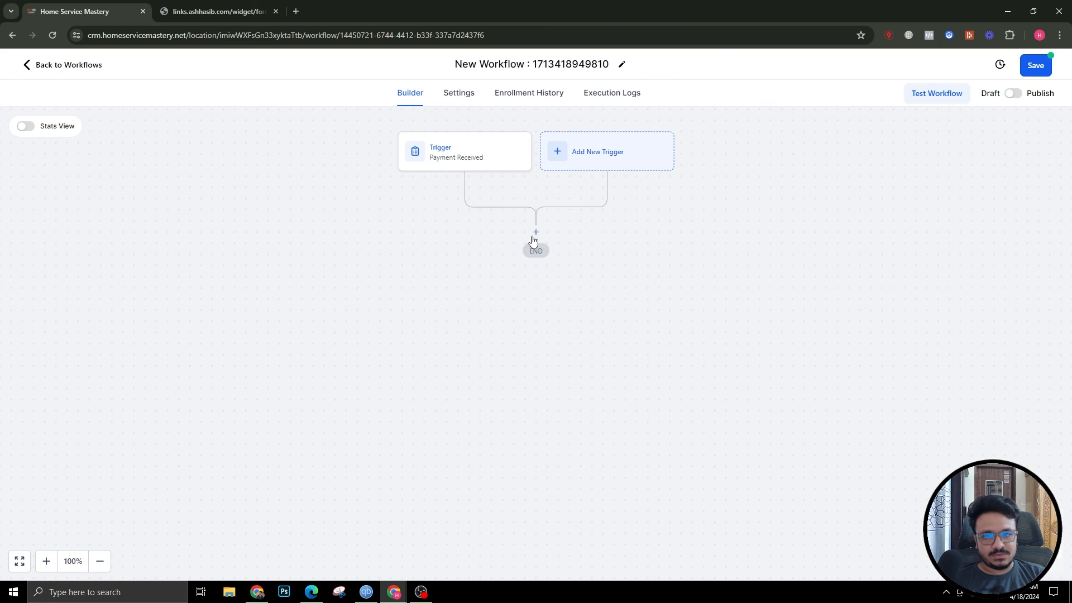
type("inter")
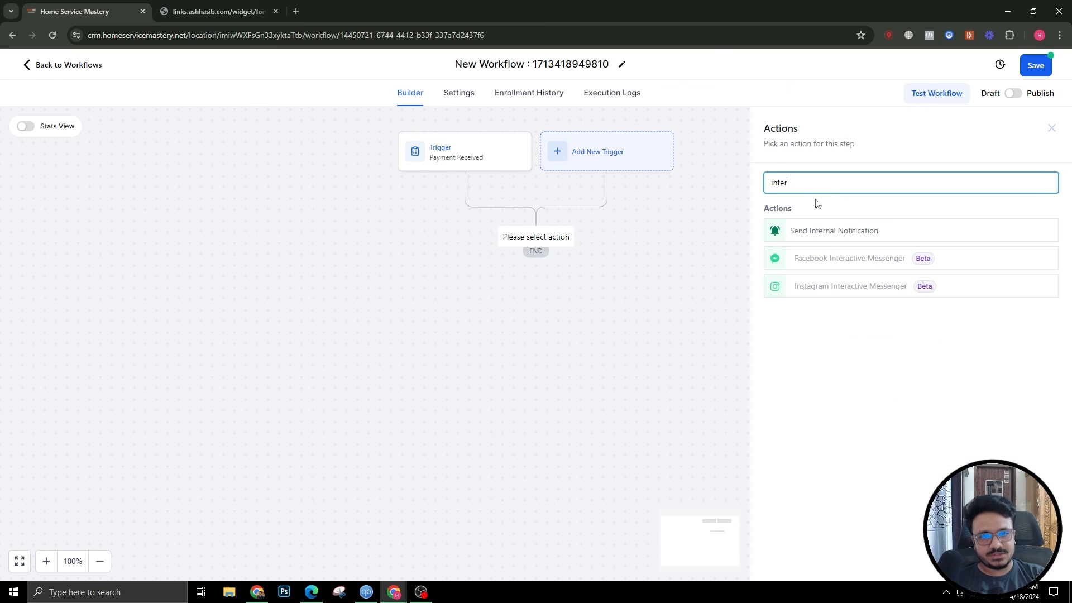
left_click(1051, 128)
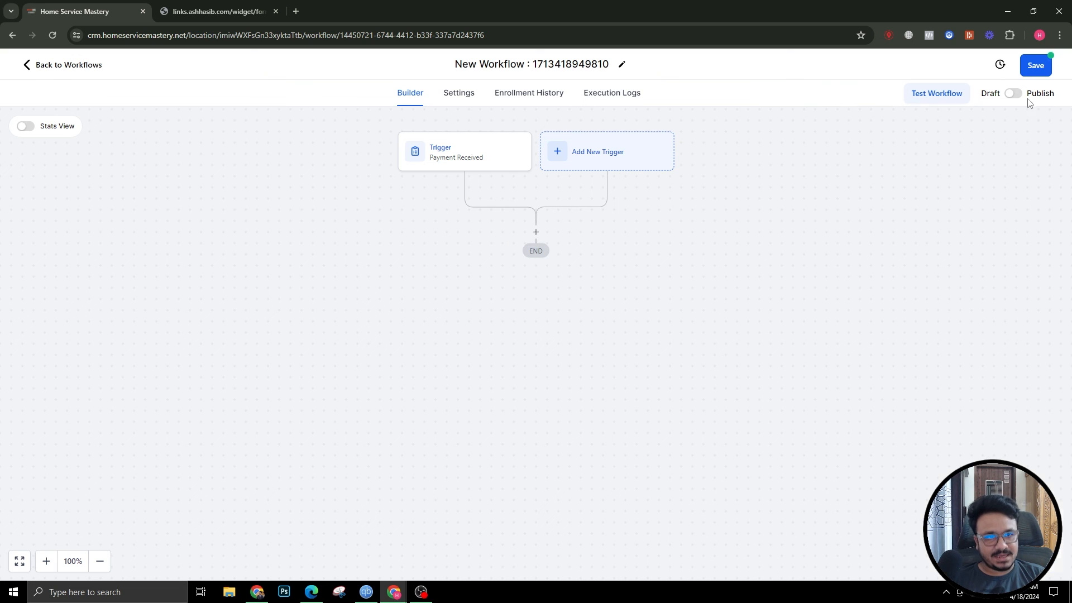
left_click(1034, 65)
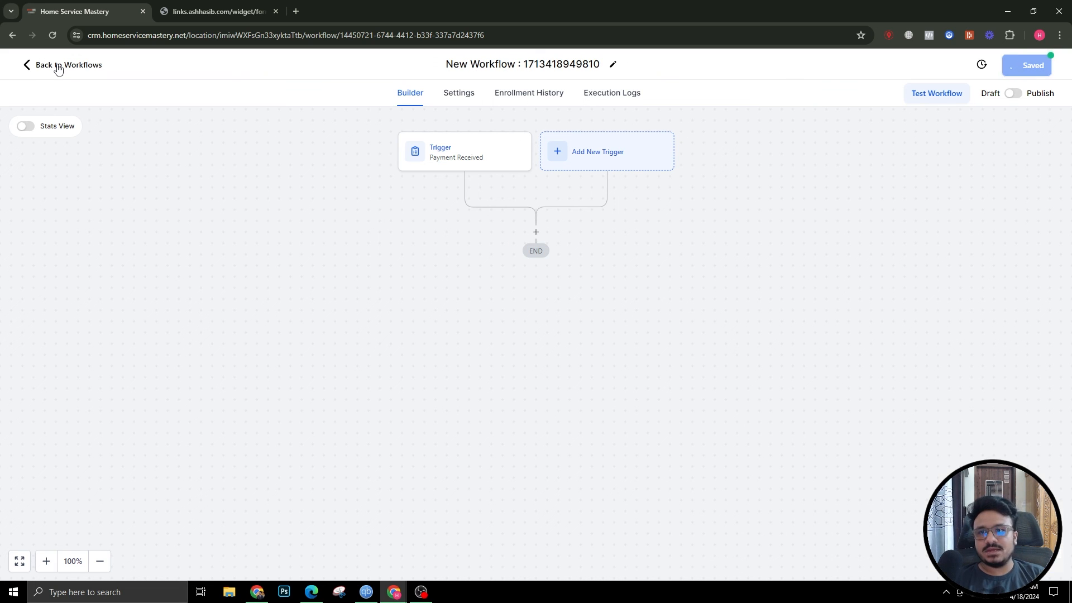
left_click(215, 11)
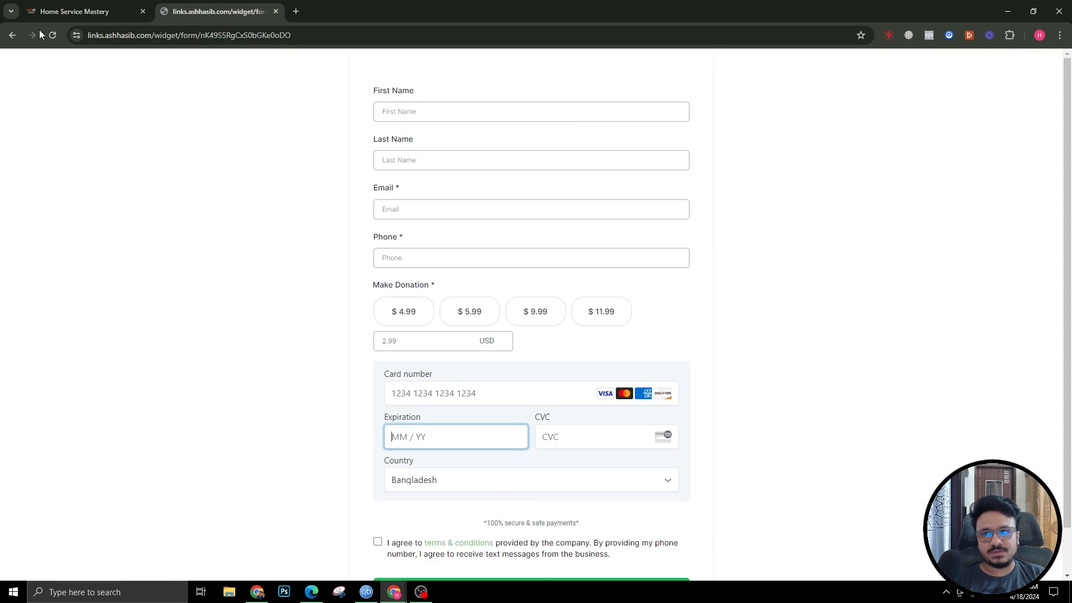